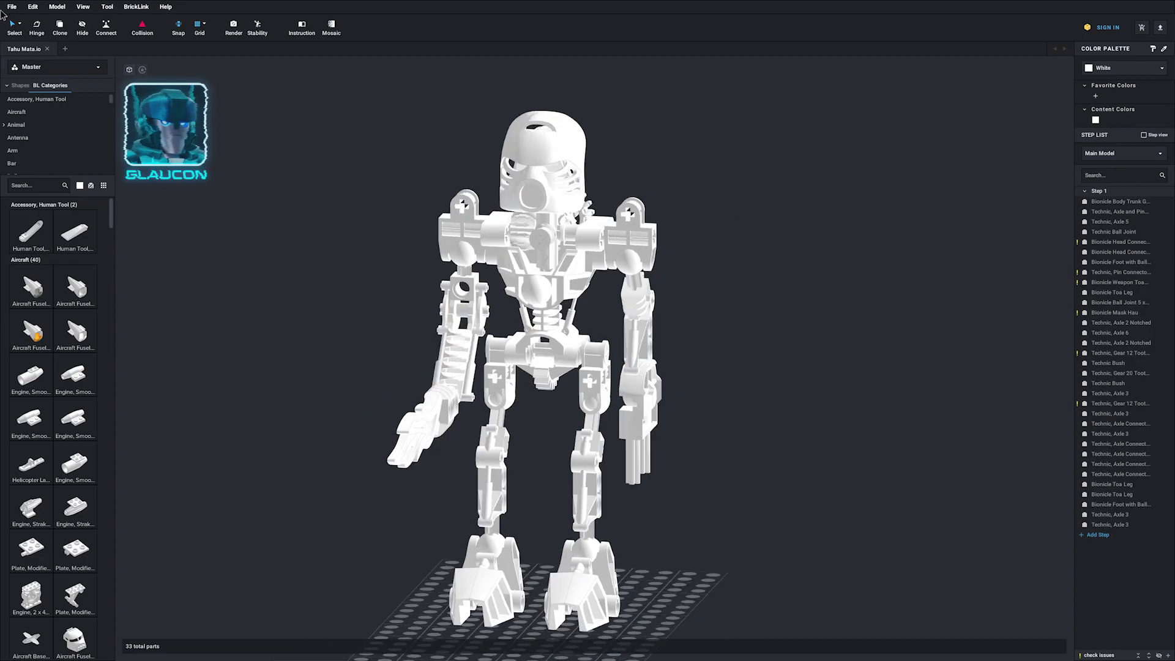
Unparent every part of the model twice over, keeping each piece's transformation
click(11, 8)
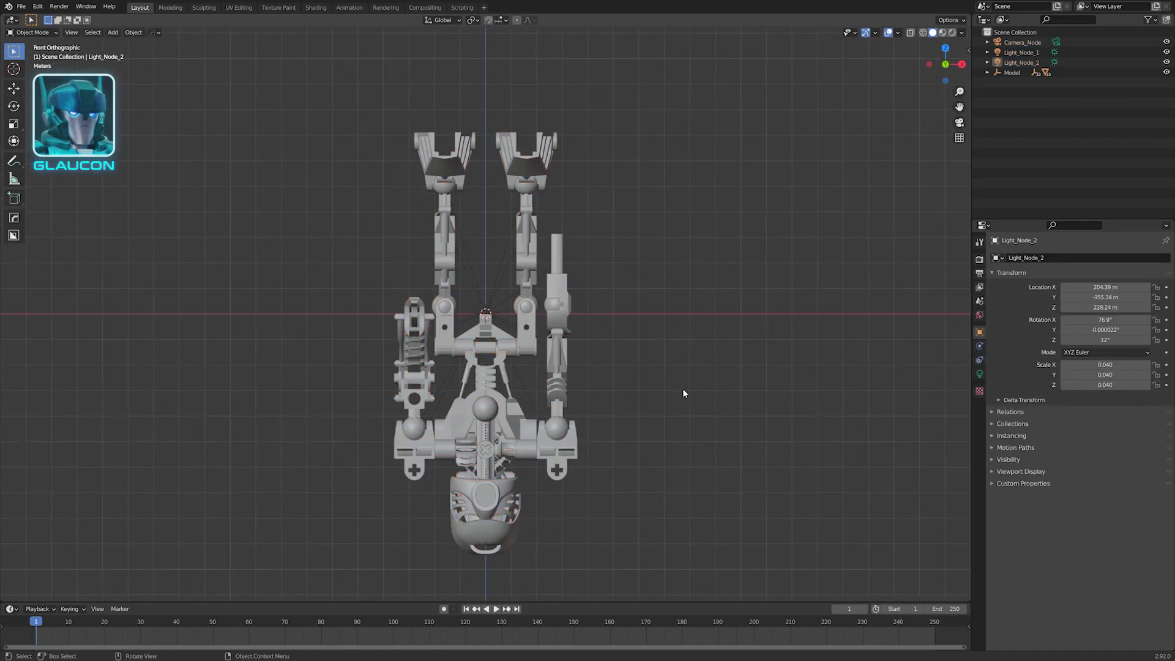
key(a)
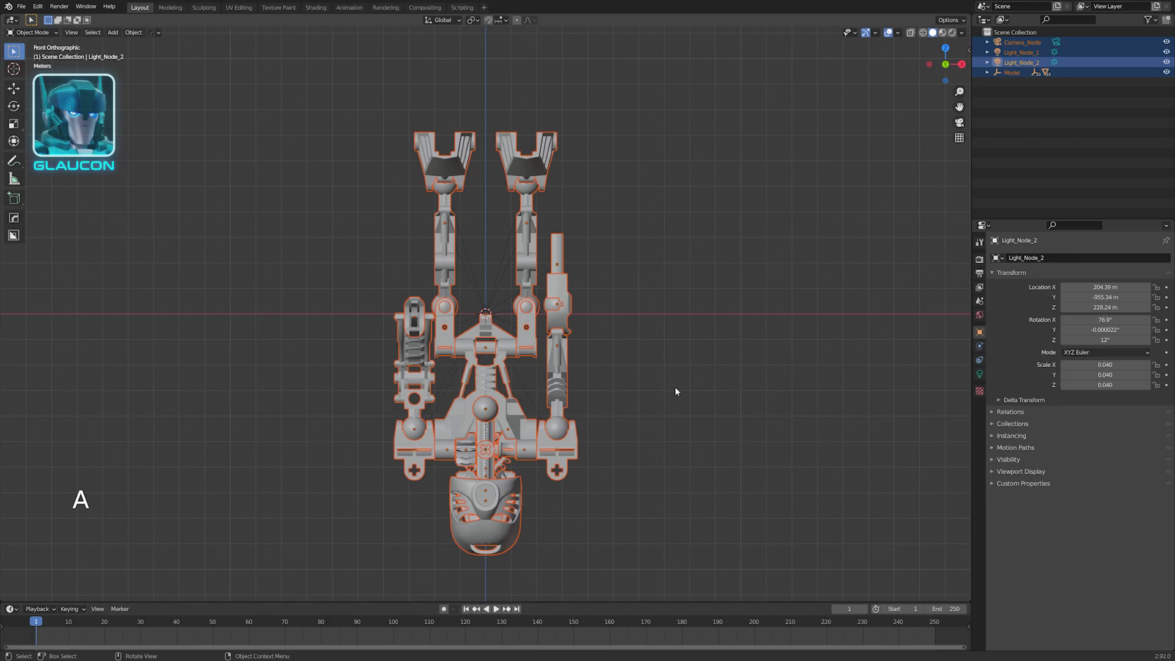
key(alt+p)
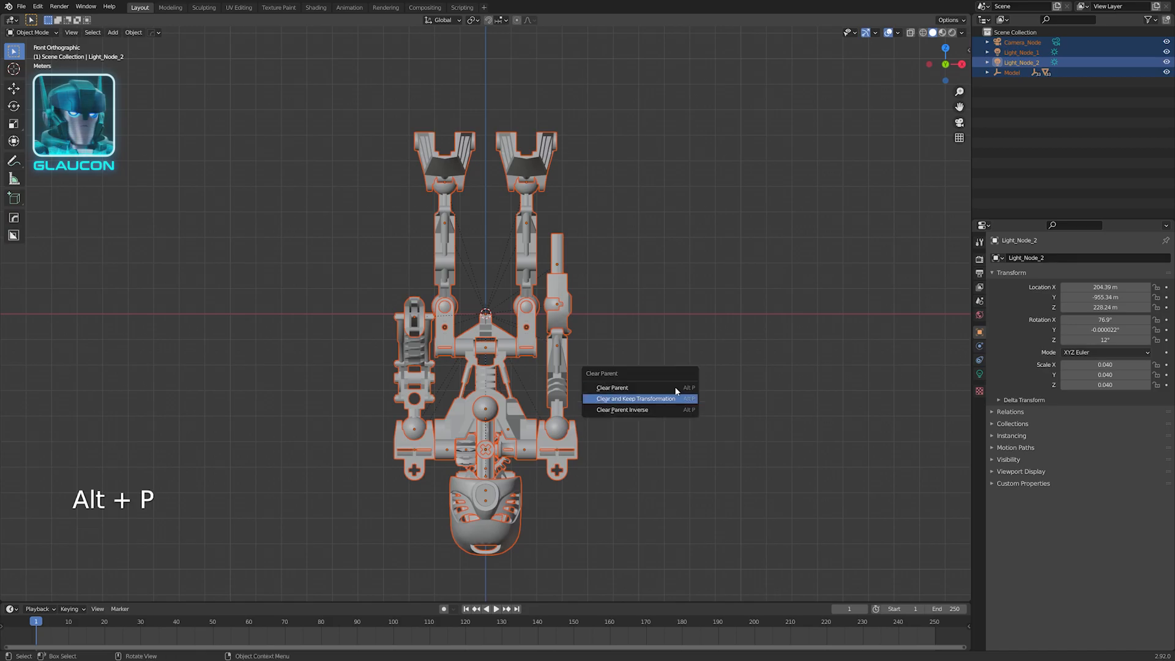
click(612, 388)
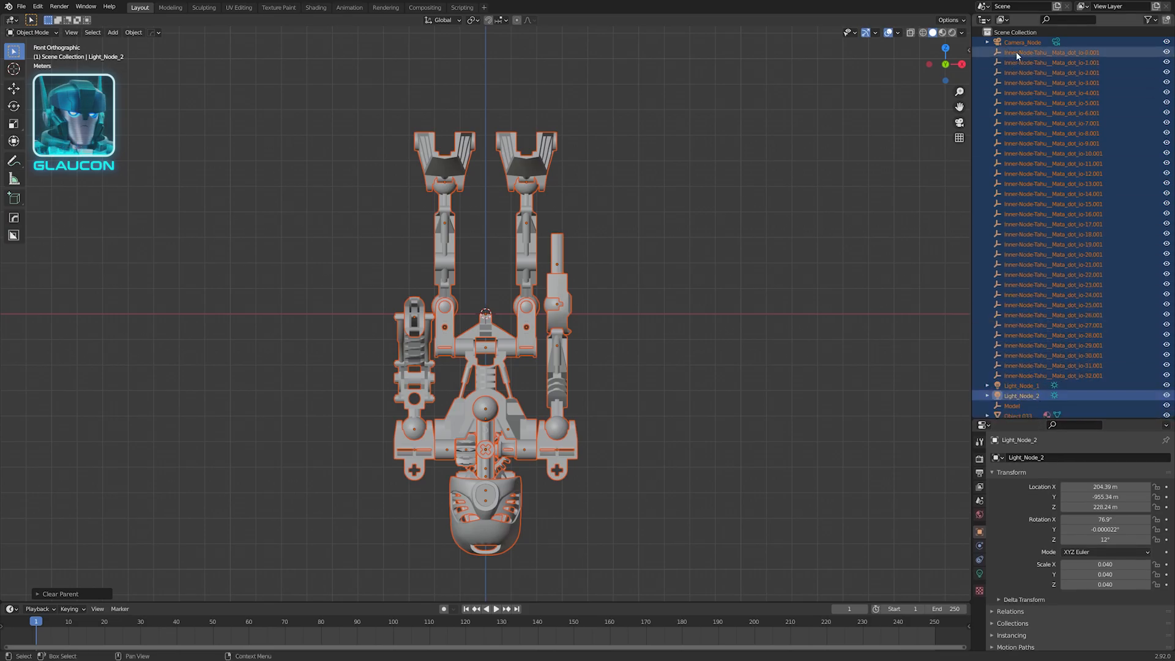
key(a)
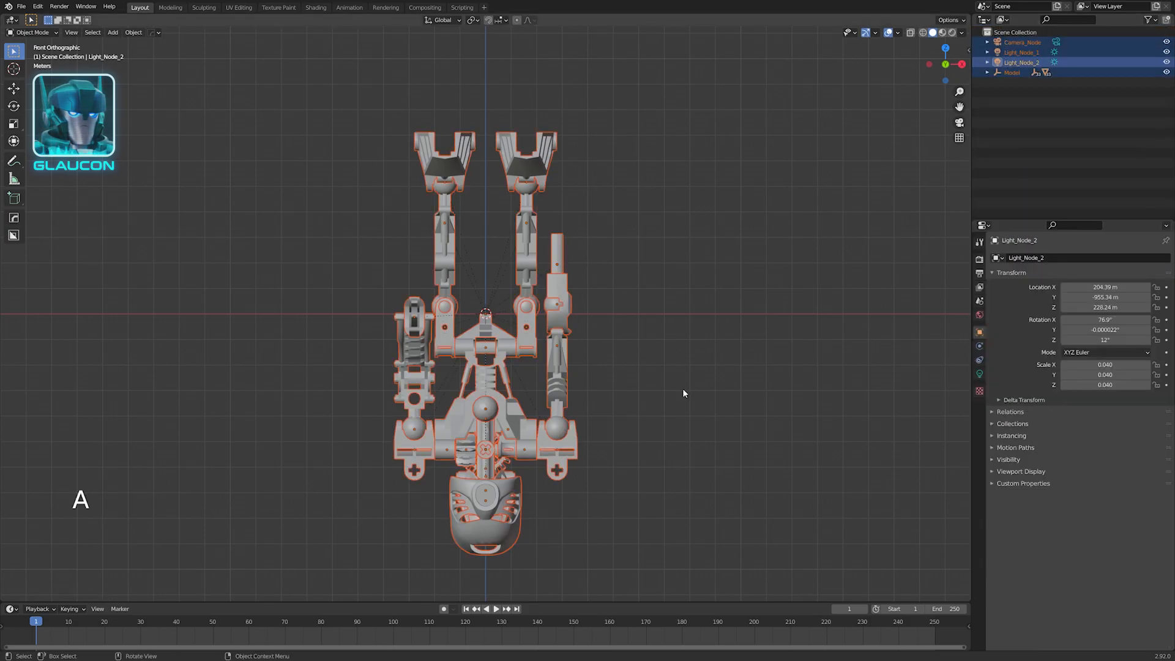
key(alt+p)
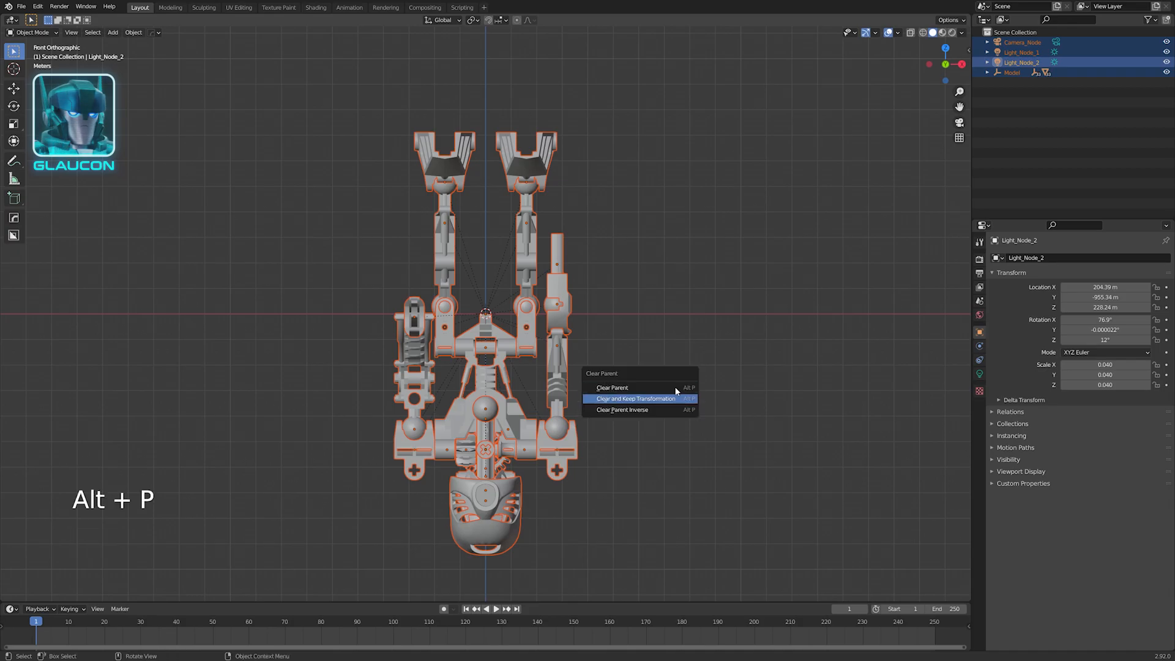
click(635, 398)
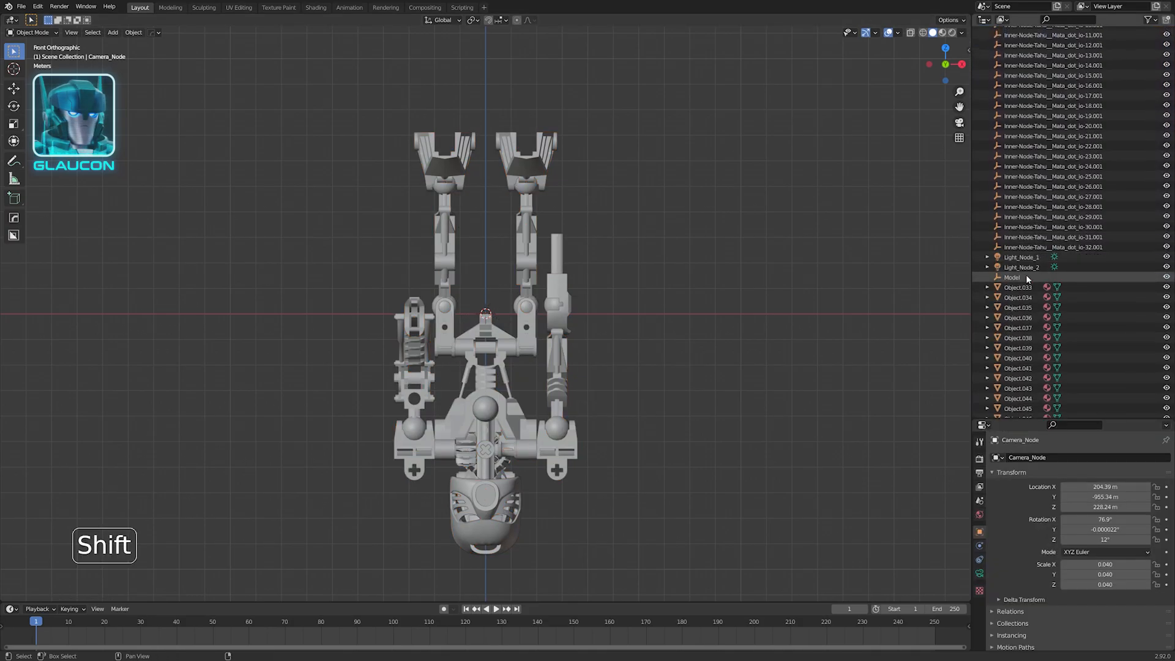
Delete the camera, lights and node empties, then mirror the remaining parts so Tahu stands upright
key(Delete)
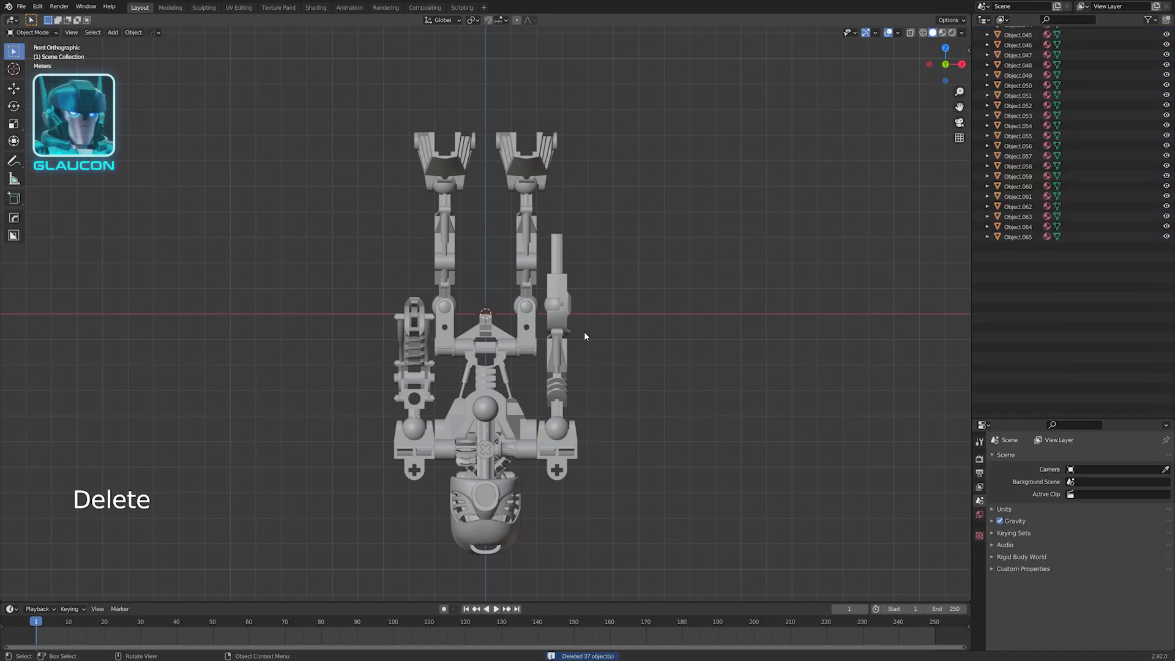
key(a)
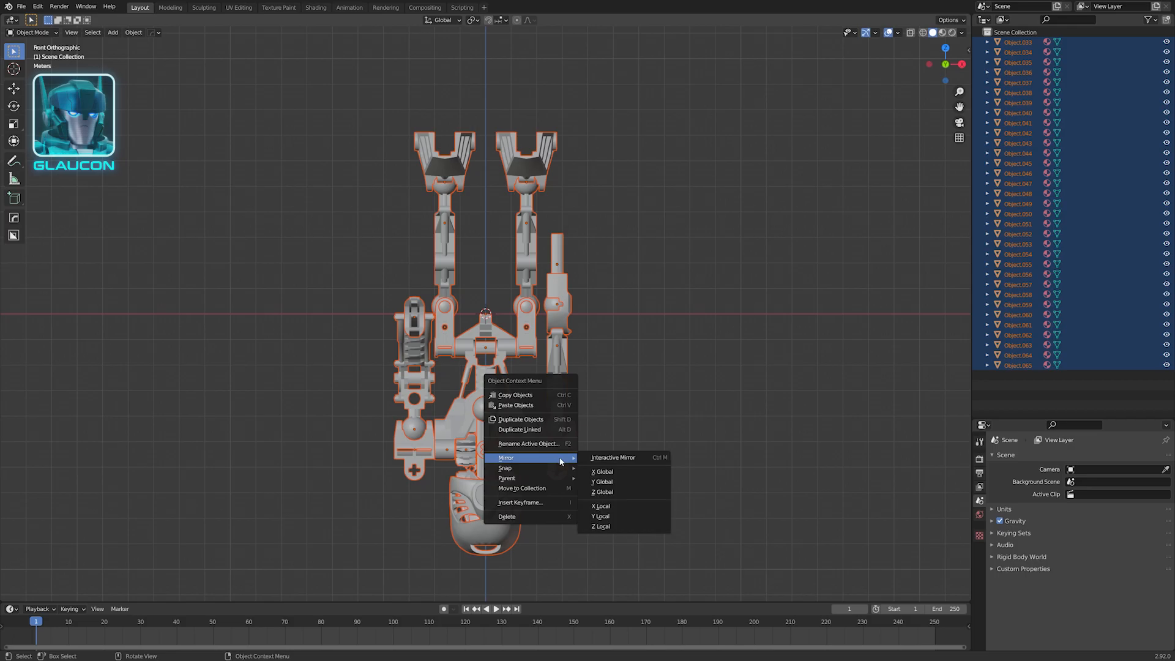
click(602, 473)
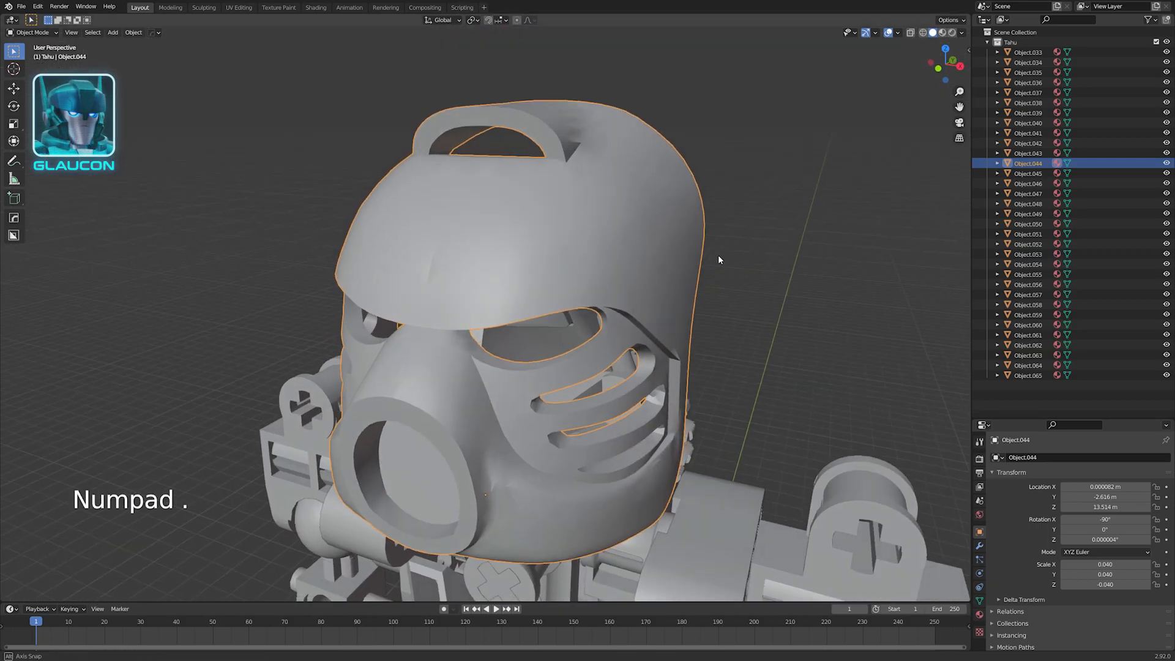
Merge the mask's overlapping vertices by distance and convert its triangles to quads
key(Tab)
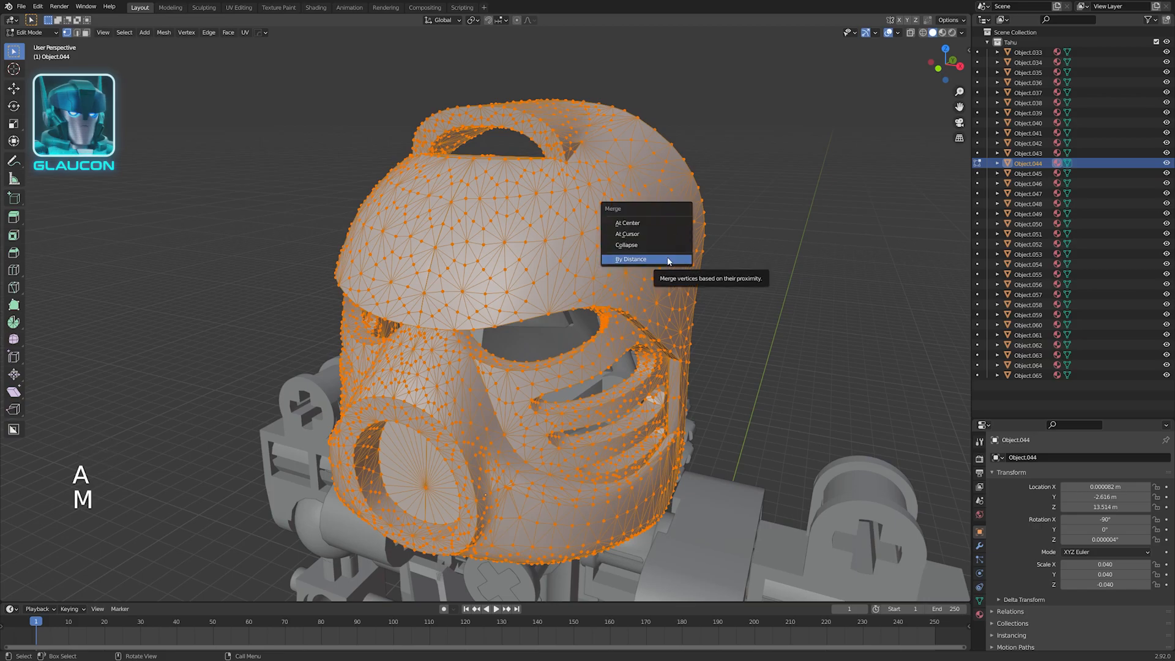
click(631, 258)
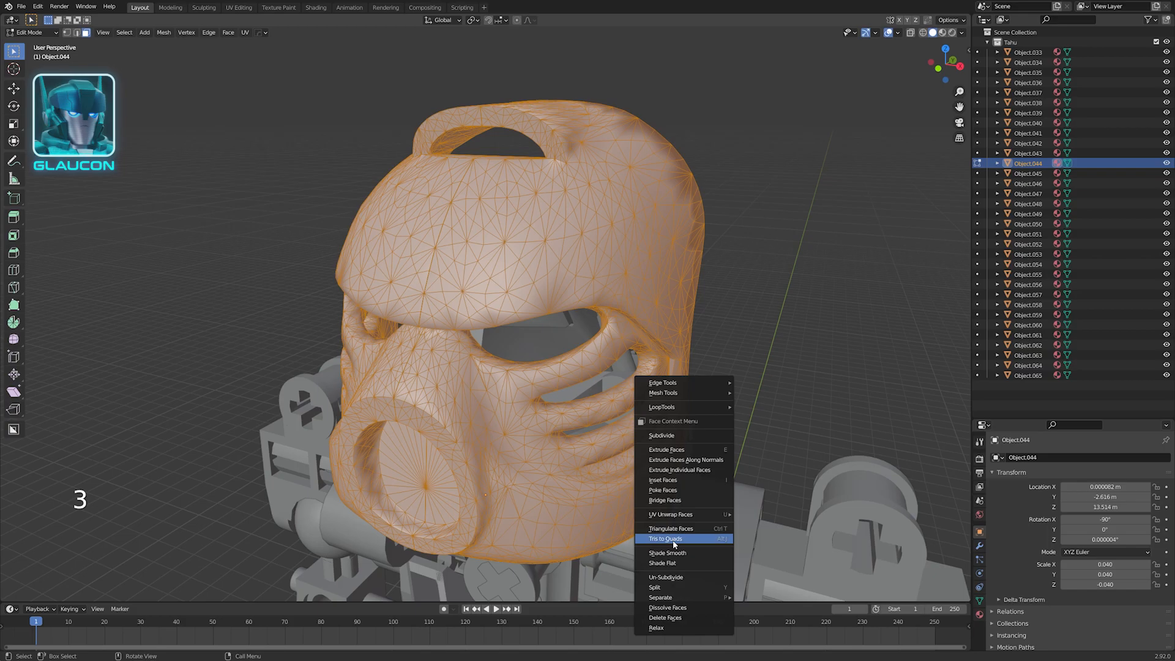
click(664, 538)
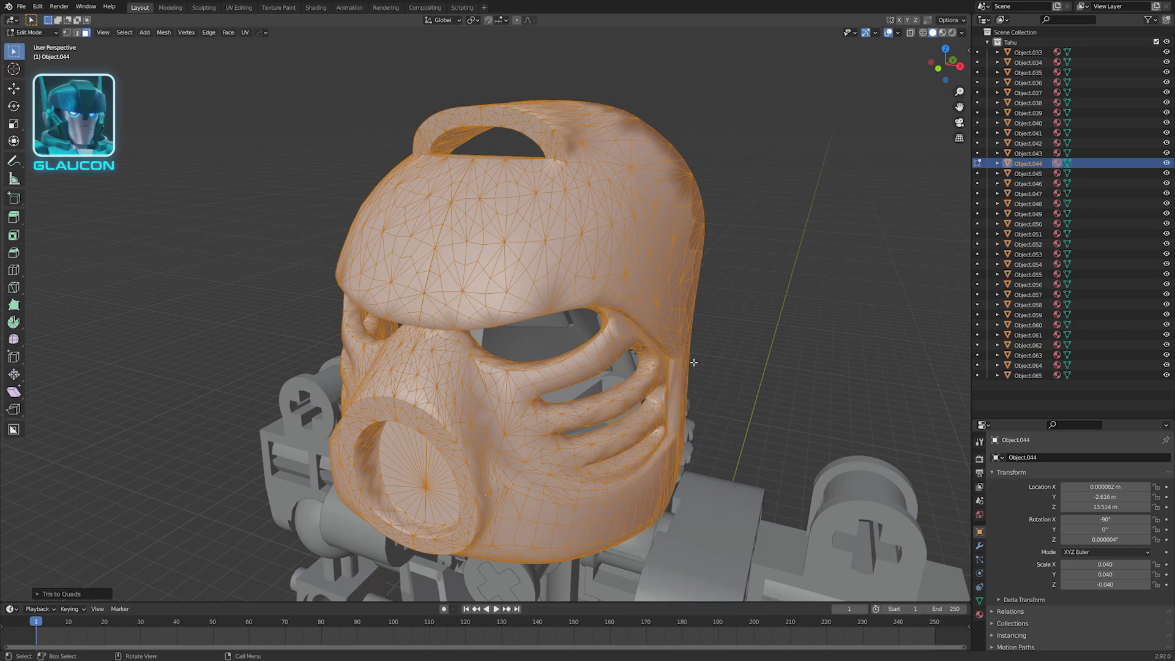
key(Tab)
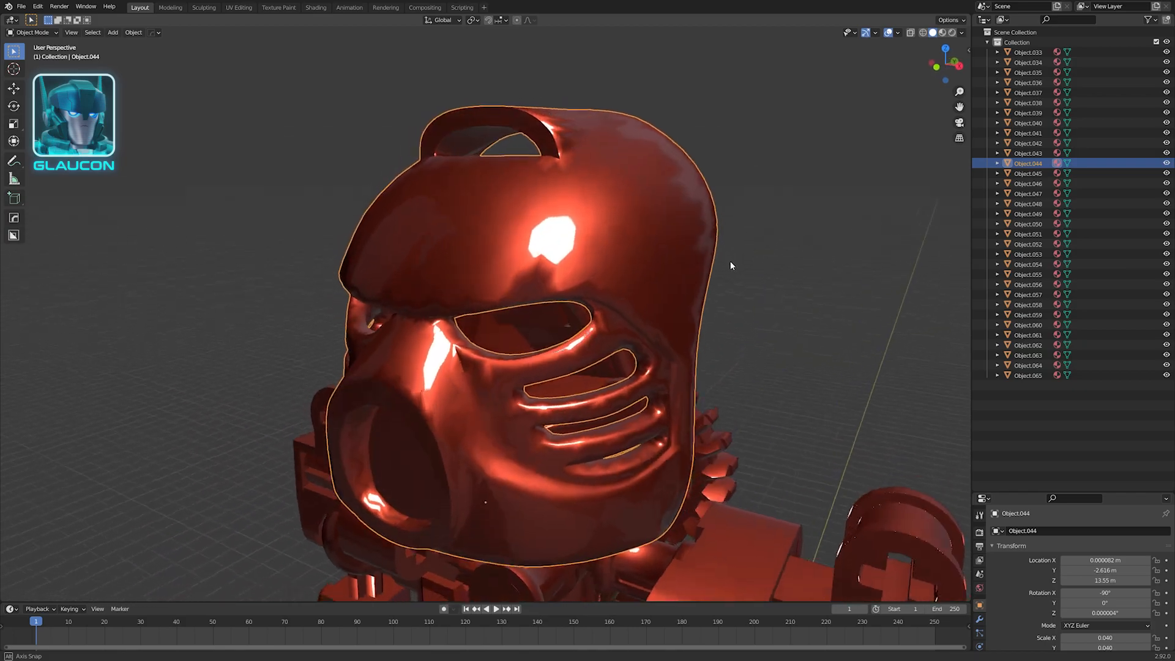
key(Tab)
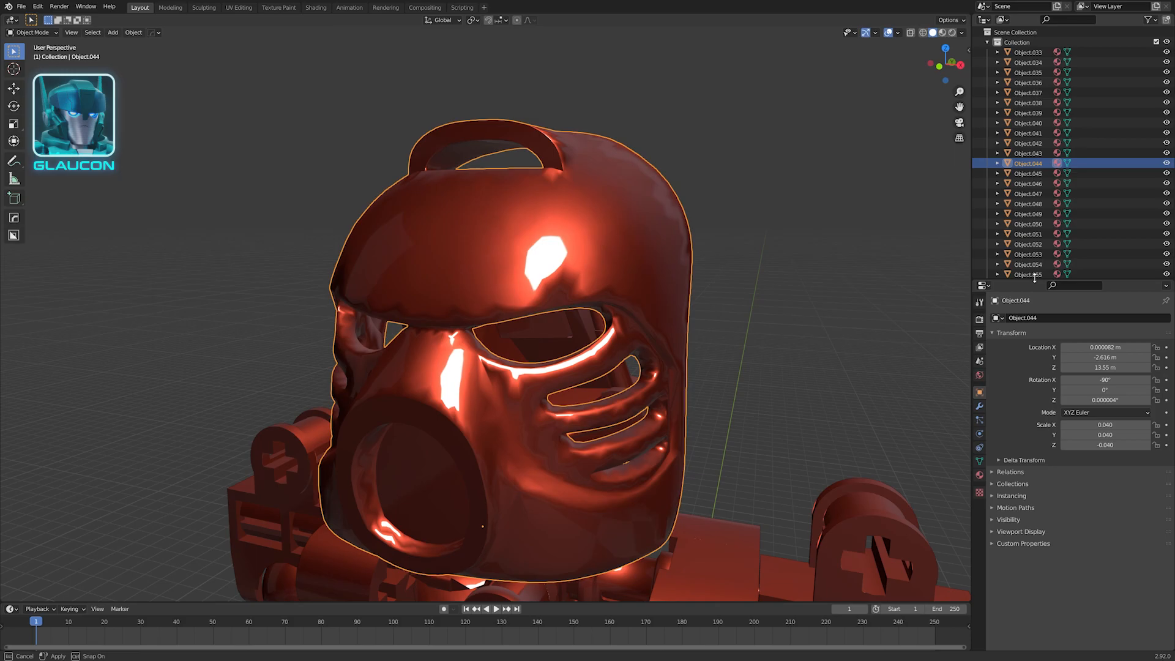
Enable Auto Smooth normals at 30 degrees in the mask's mesh data settings
click(979, 498)
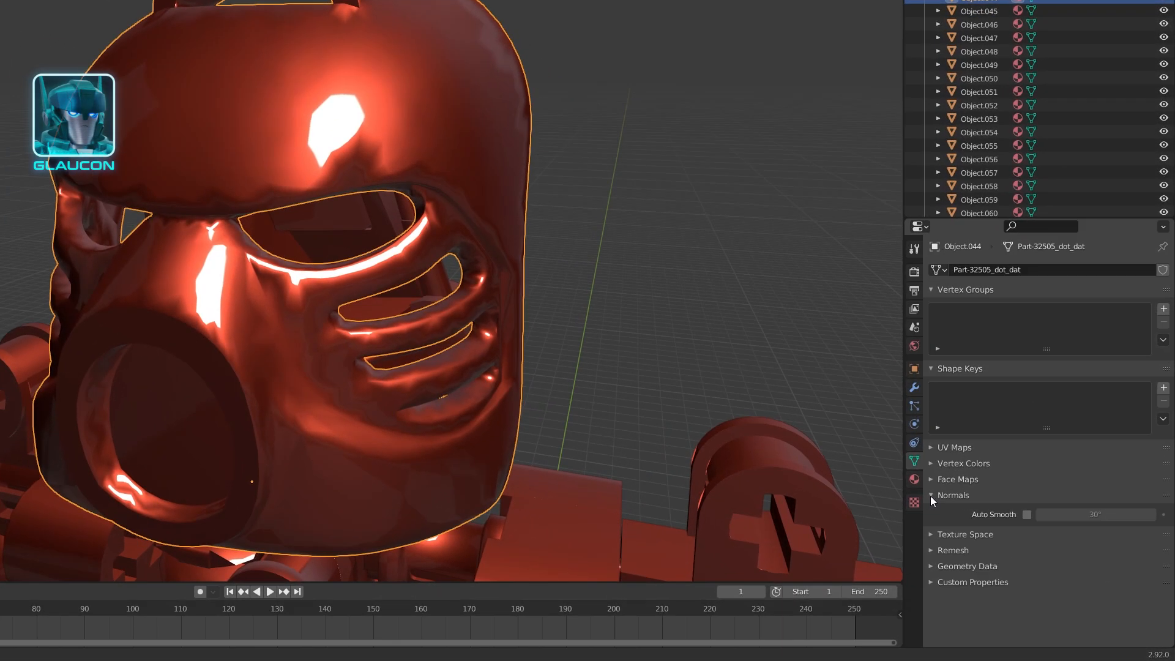
click(1027, 514)
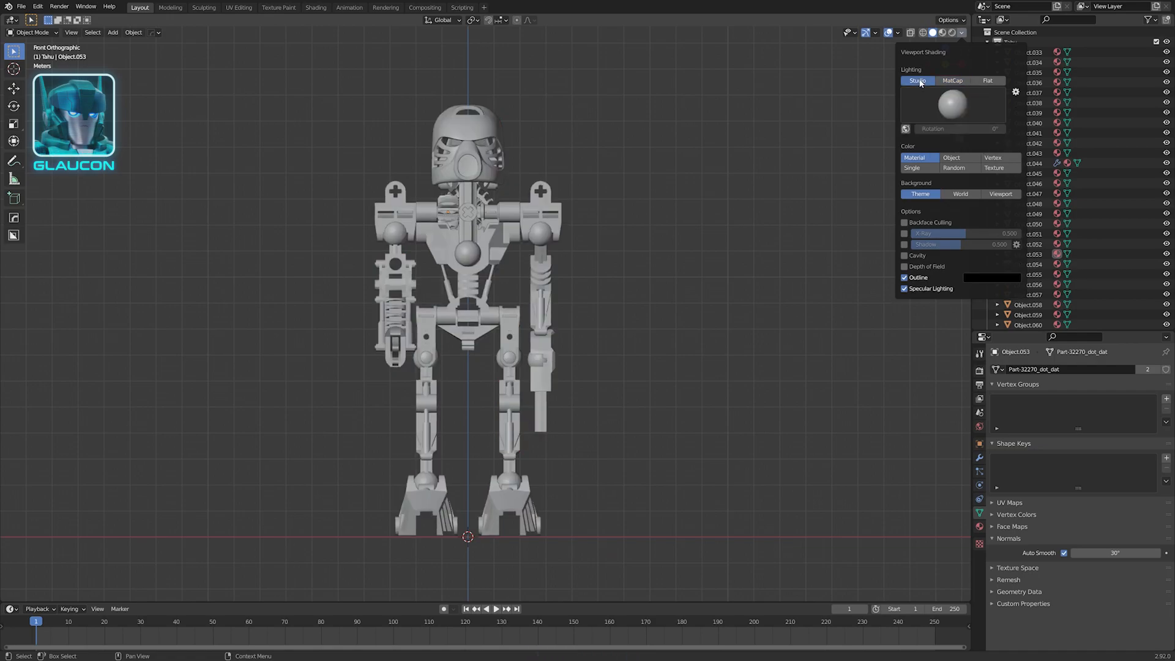
Edit the shoulder joint piece and assign it the Red material
click(539, 213)
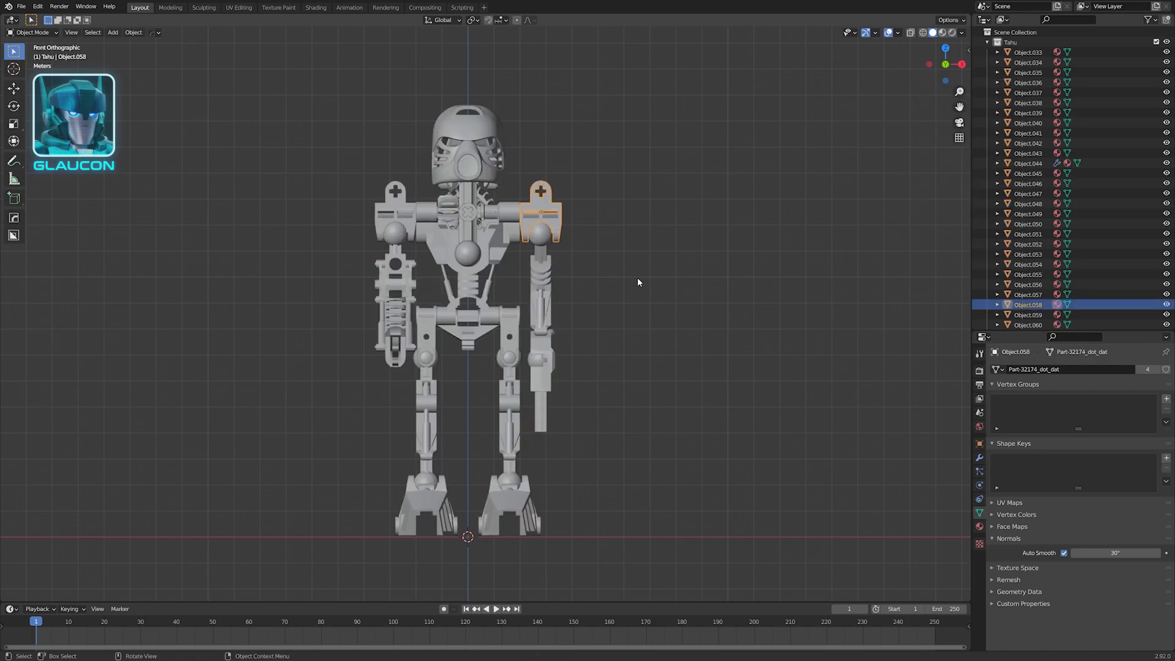
key(Tab)
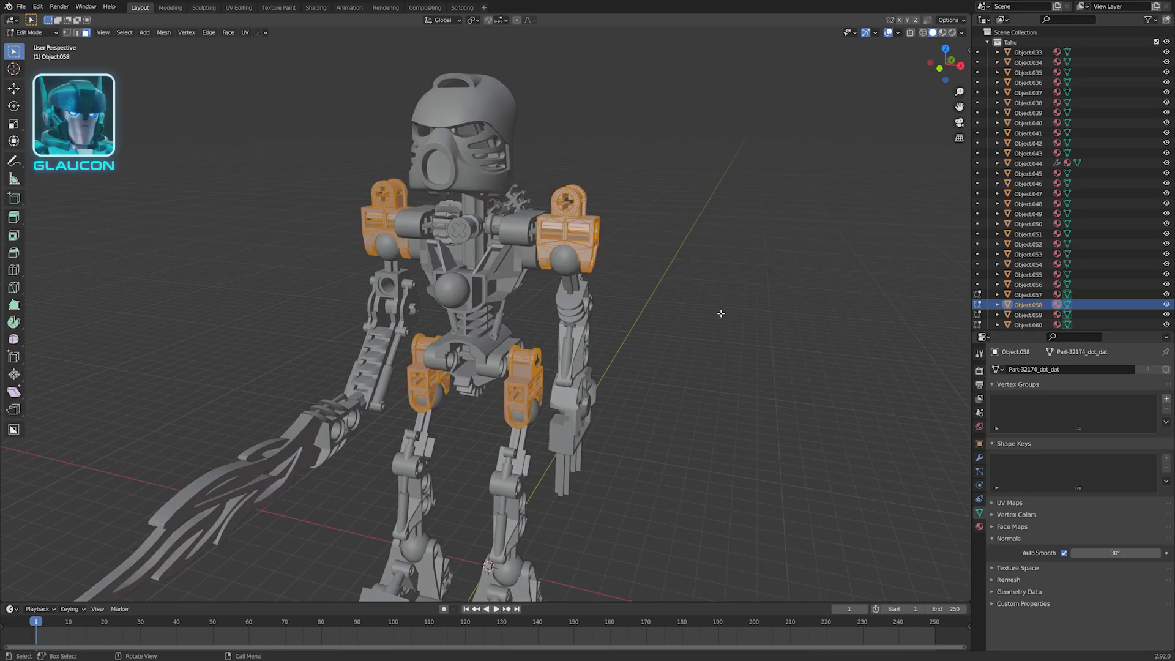
key(Tab)
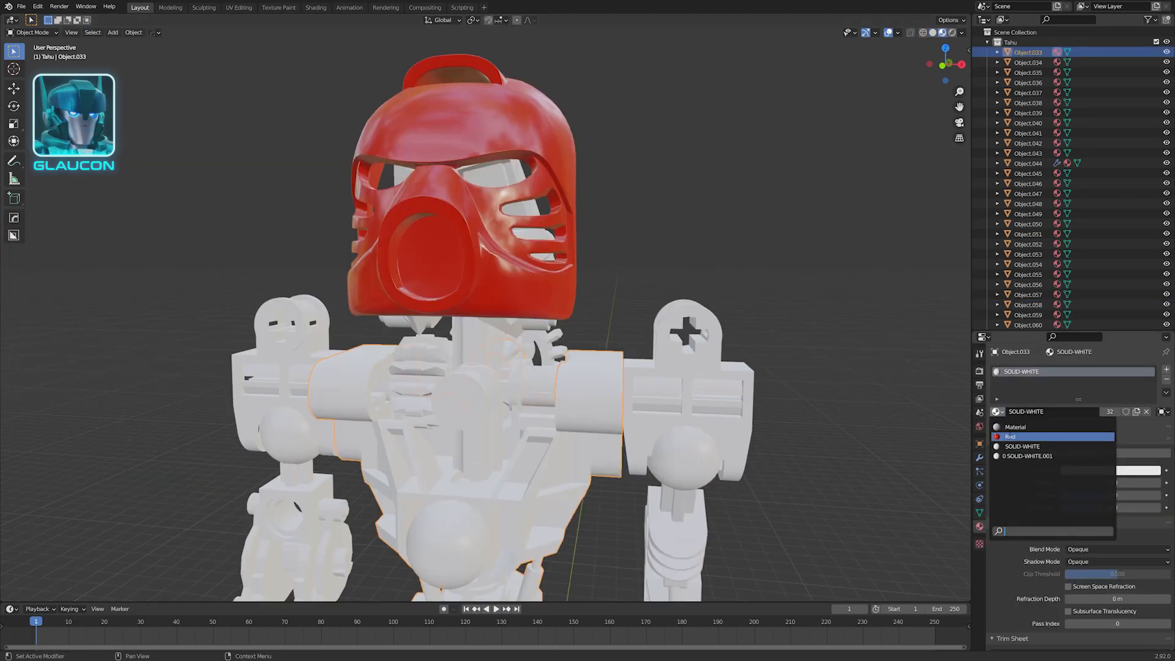
click(1009, 436)
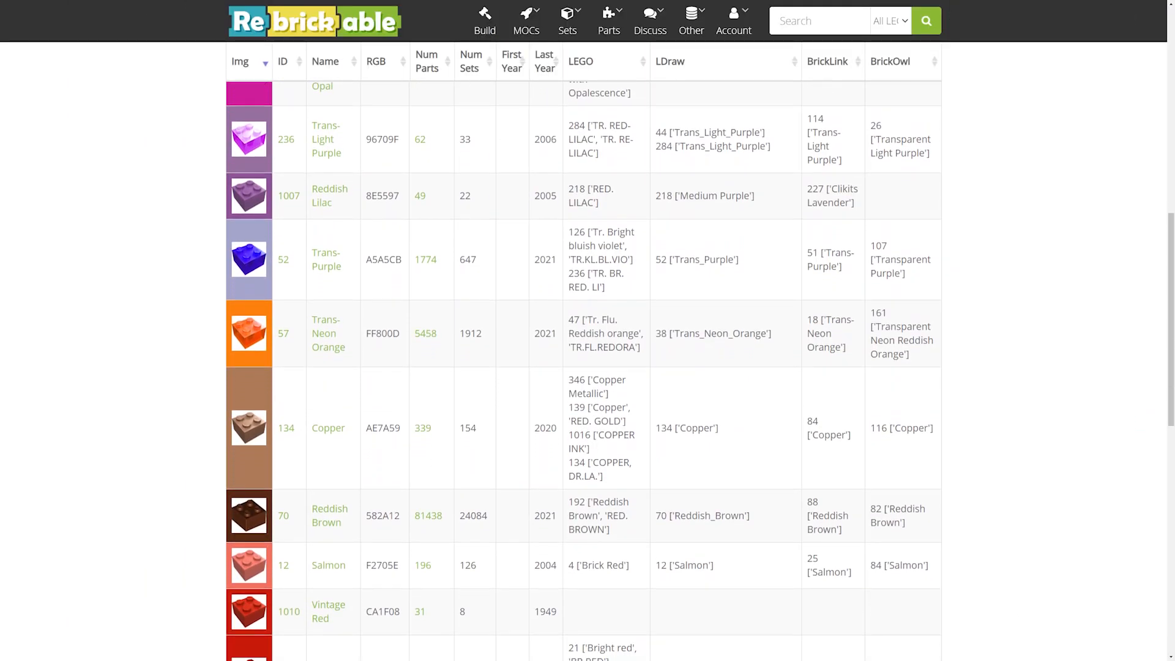
Scroll Rebrickable's colour table down to the Red row with RGB C91A09
scroll(down, 3)
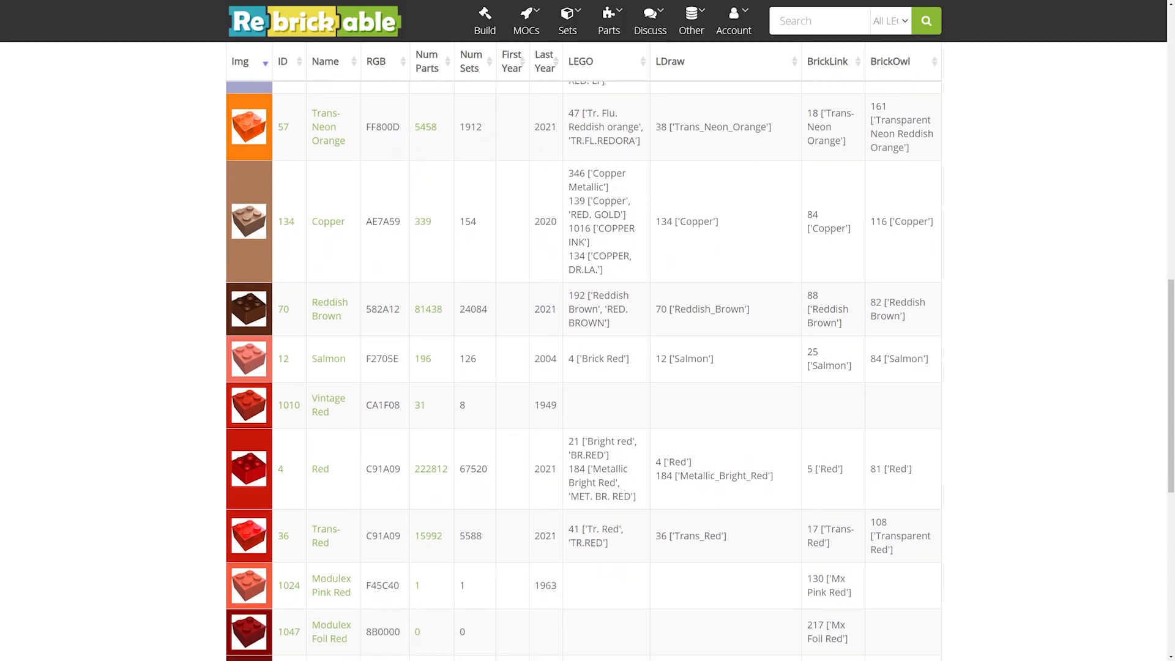
scroll(down, 3)
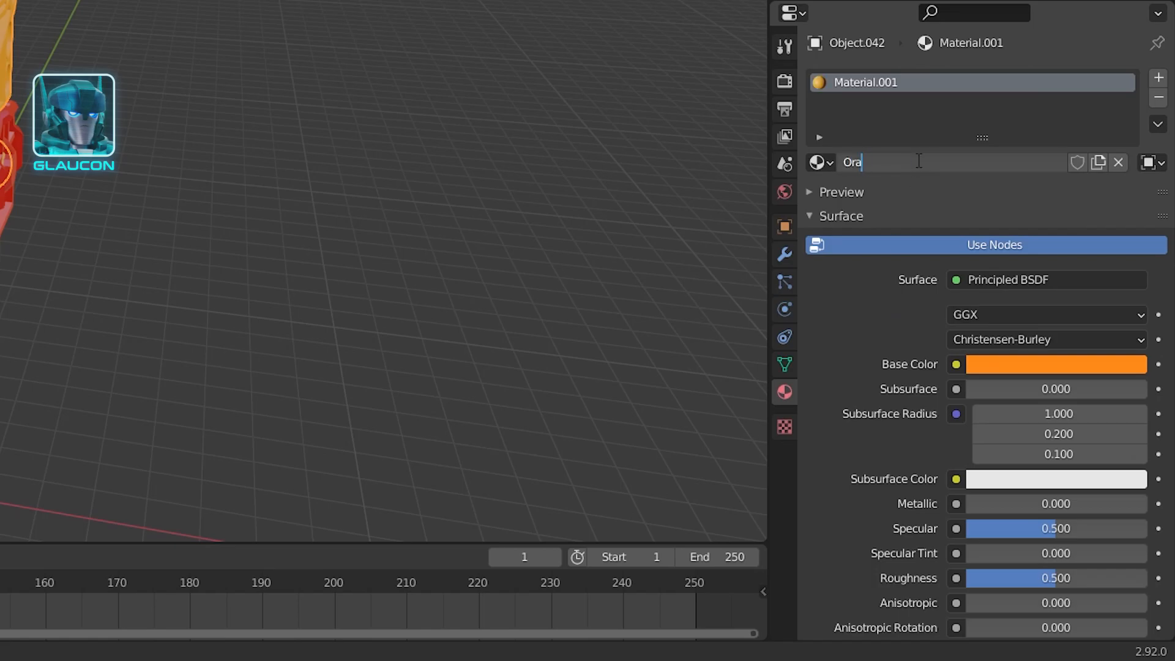
Name the orange material, seat the eye geometry in its socket and make its surface an Emission shader
key(g)
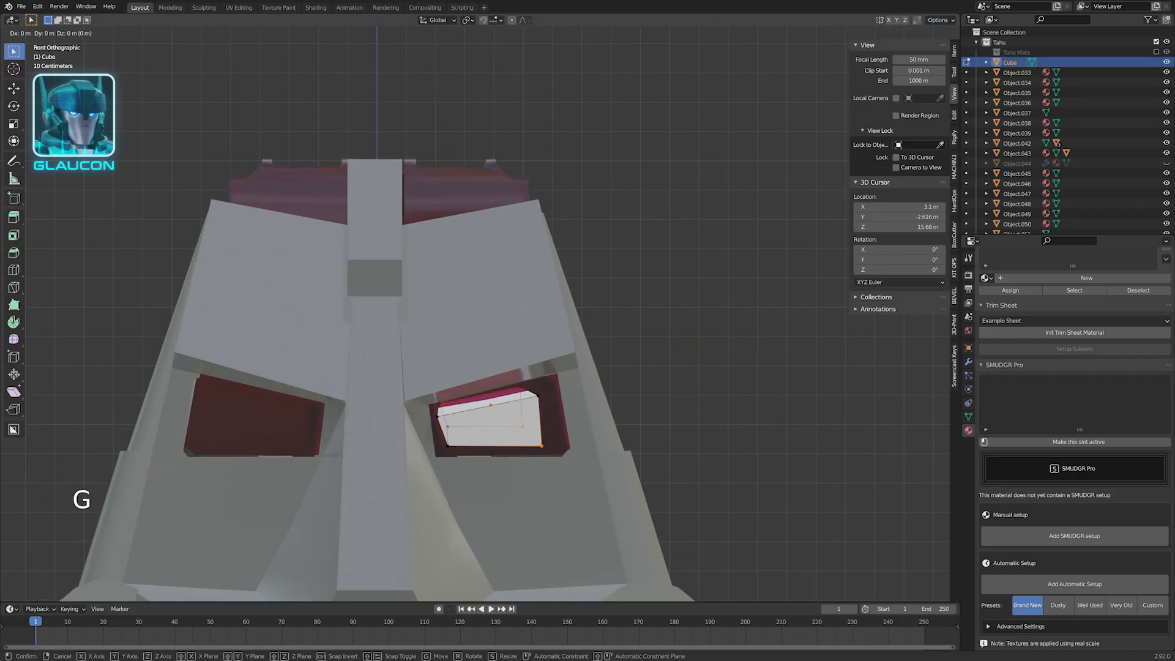
key(y)
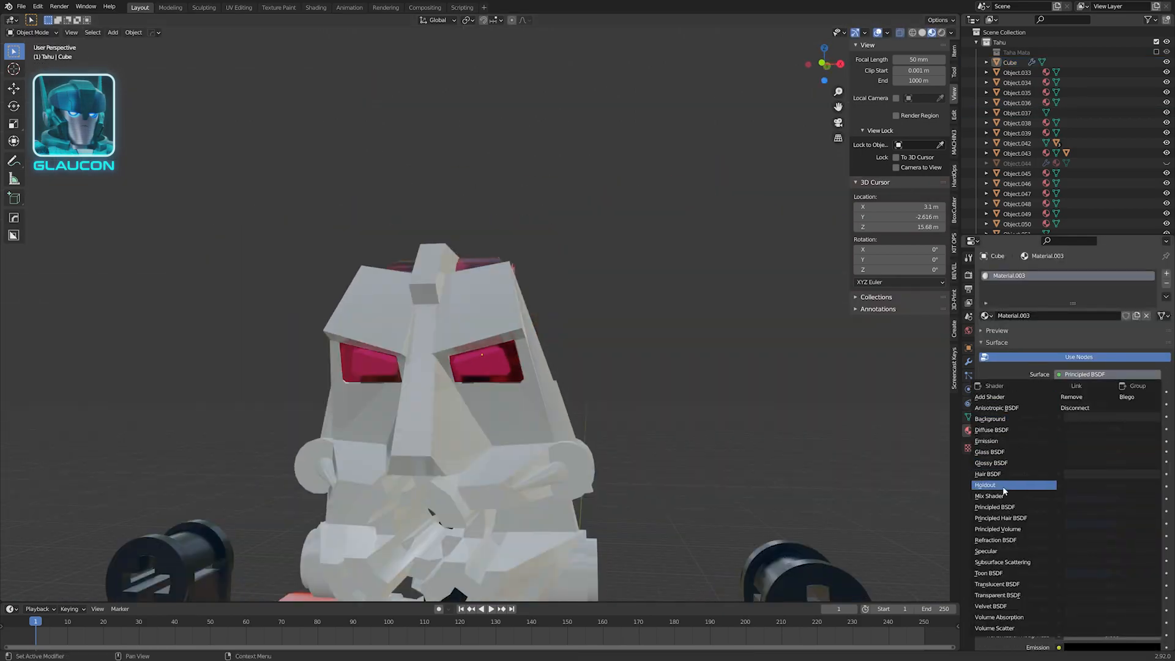
click(315, 7)
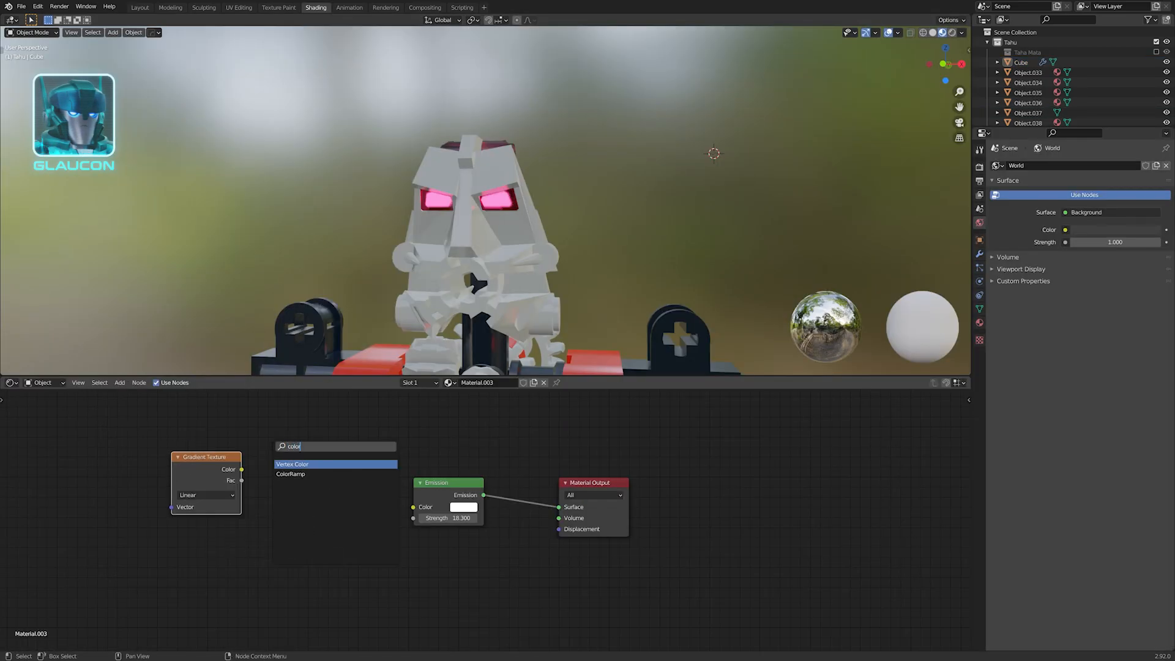
Add a ColorRamp node between the Gradient Texture and the eye's Emission shader
click(291, 474)
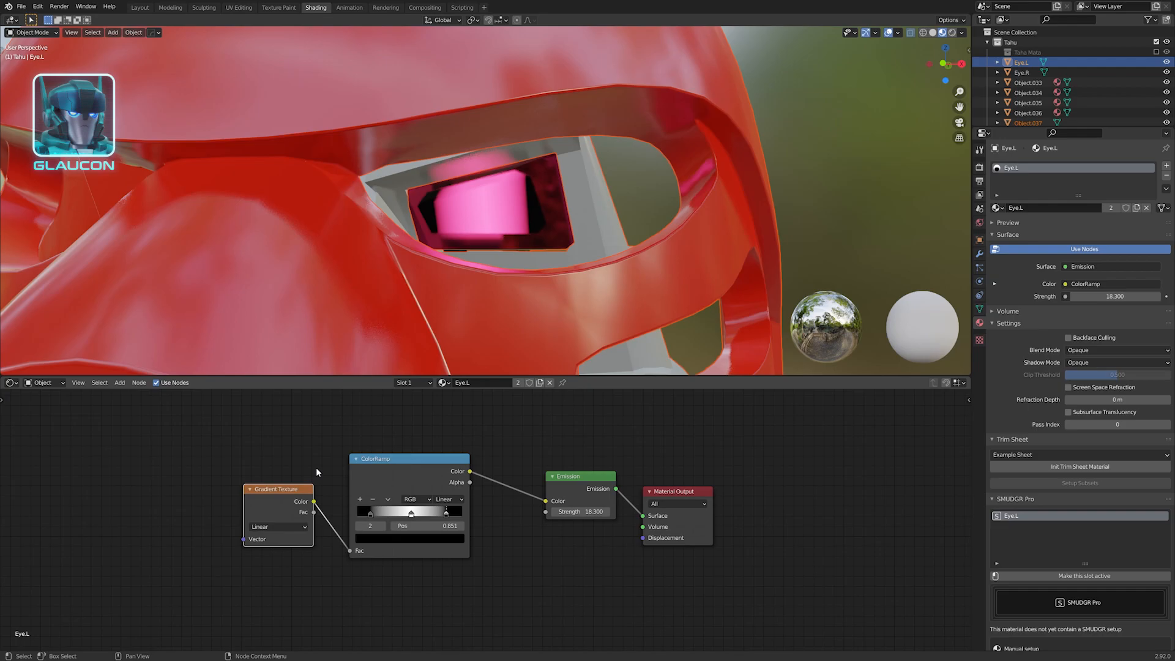
mouse_move(309, 461)
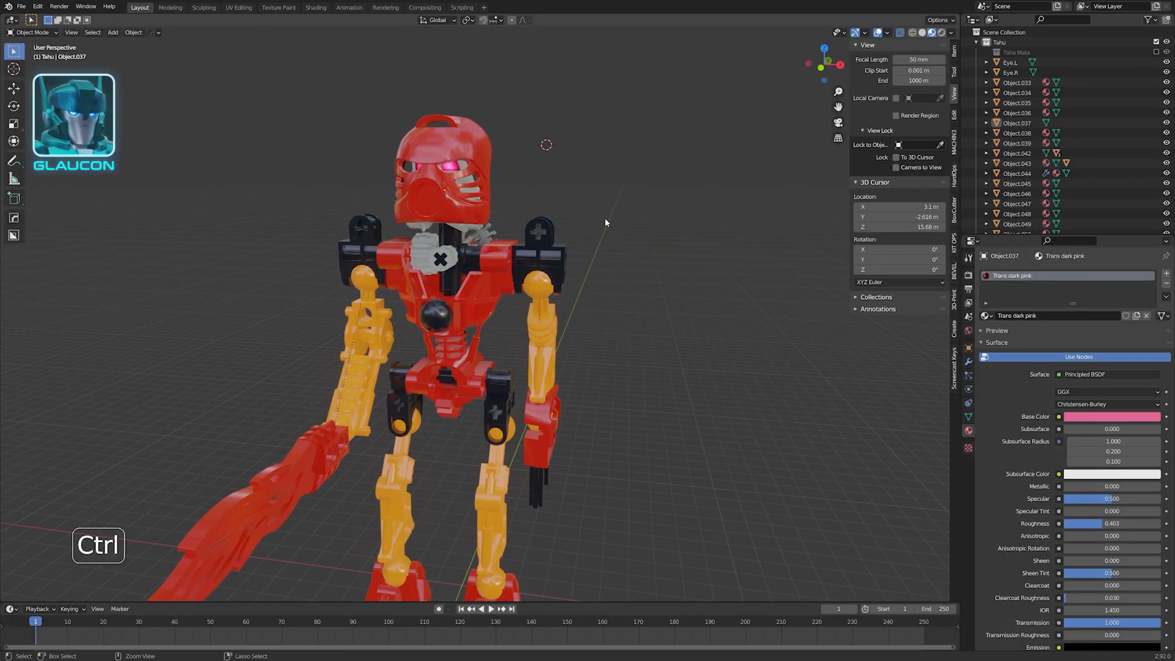
key(z)
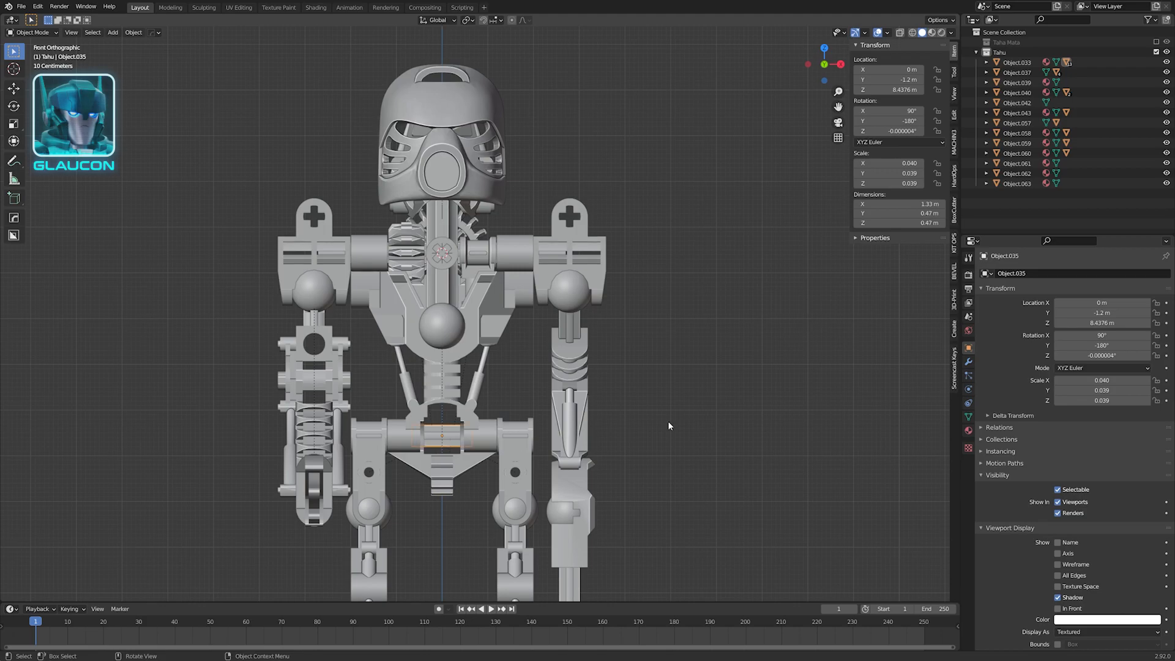
Snap the 3D cursor to the pelvis piece and add a single-bone armature there
key(shift+s)
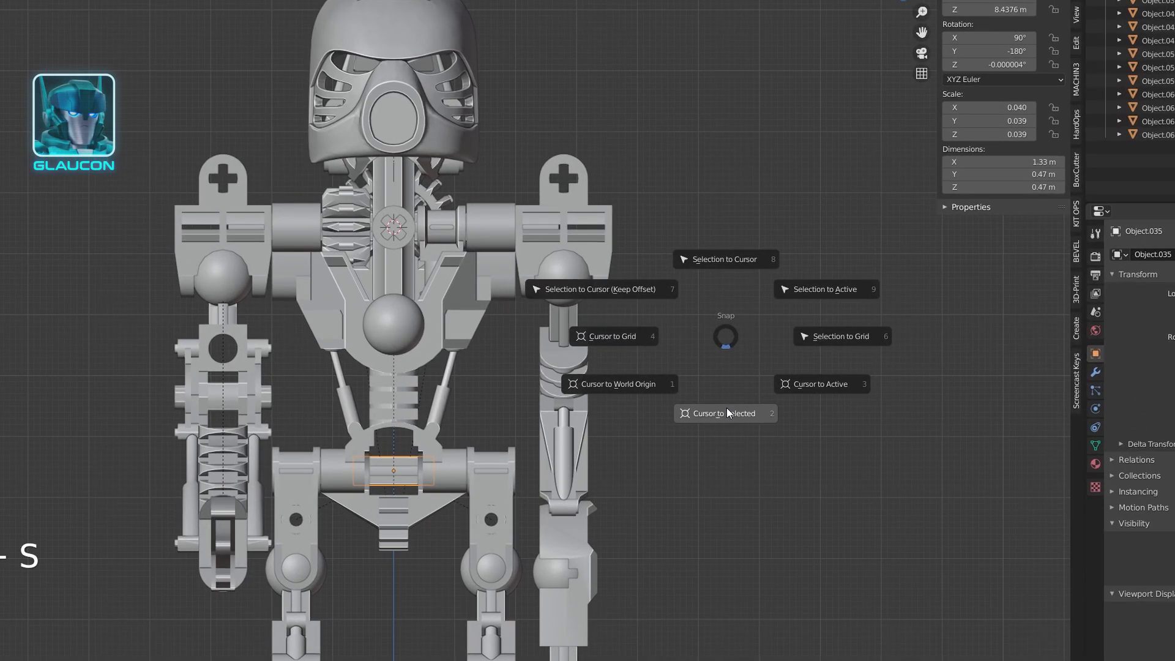
click(724, 413)
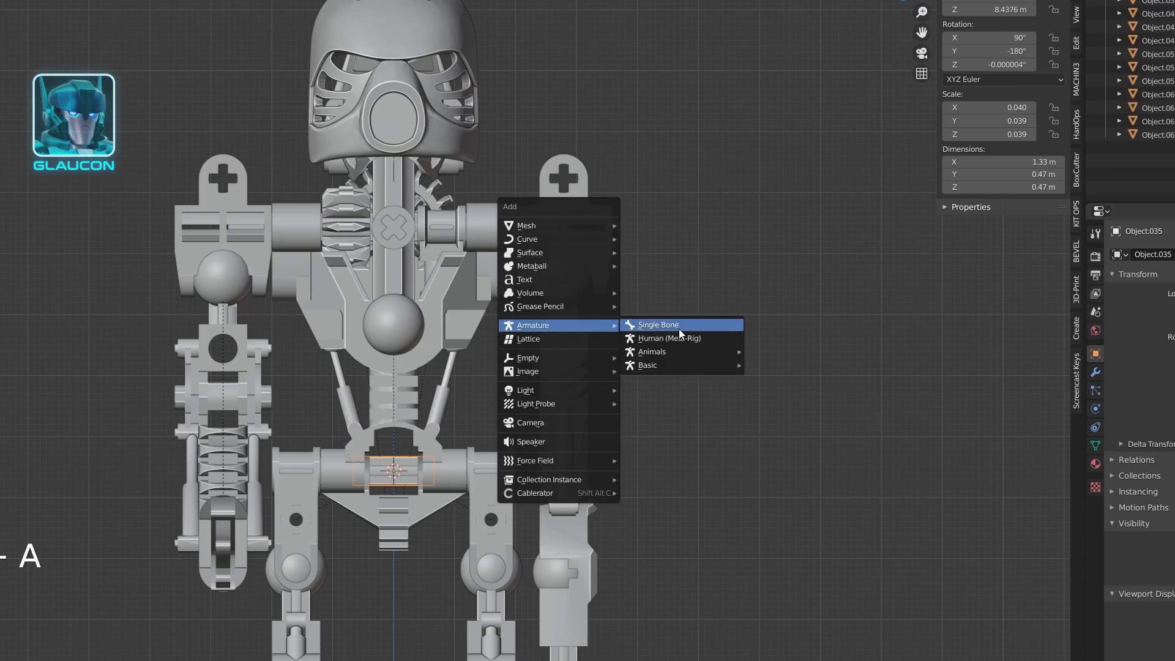
click(657, 324)
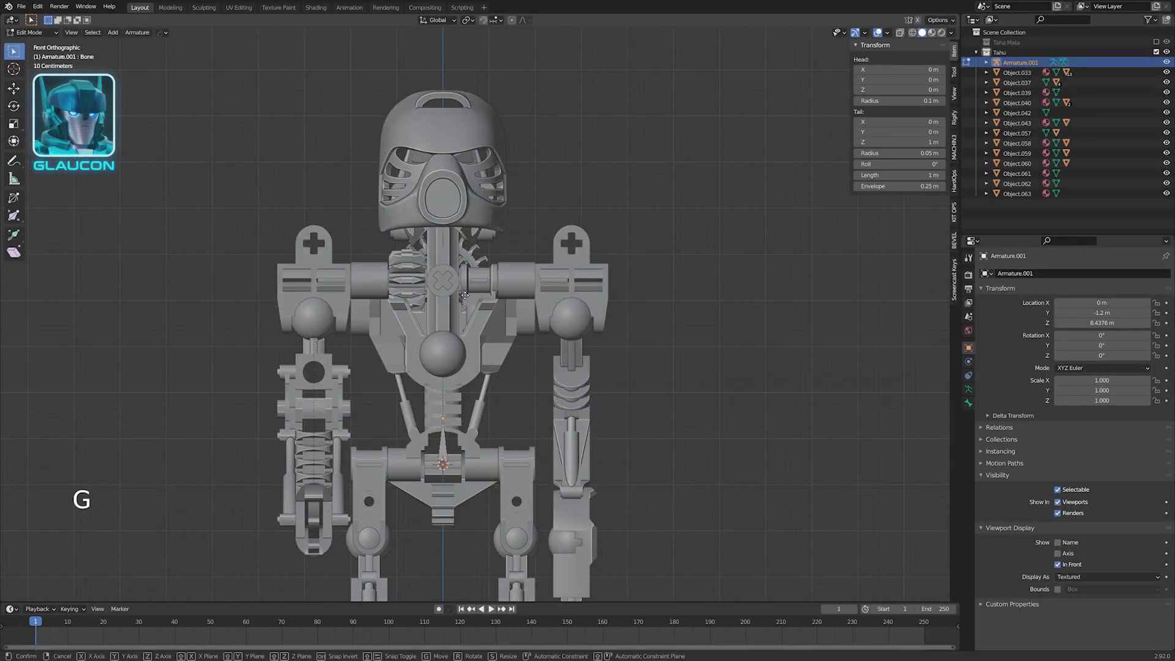
Extrude and position the torso and shoulder bones along the figure's parts
key(Tab)
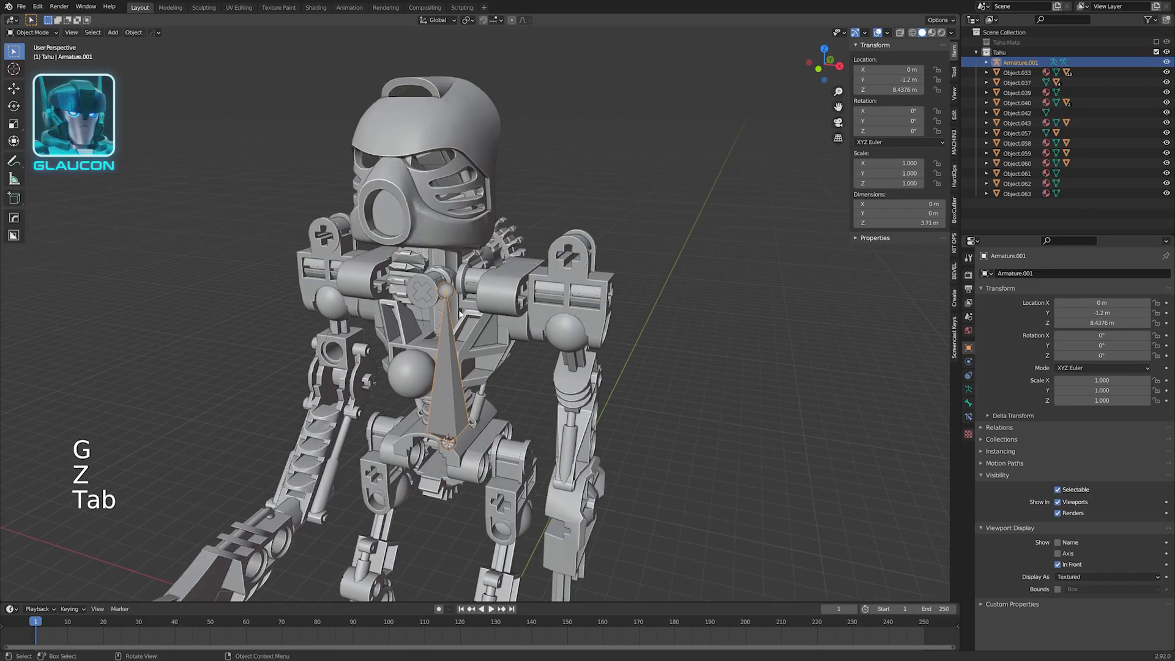
key(Tab)
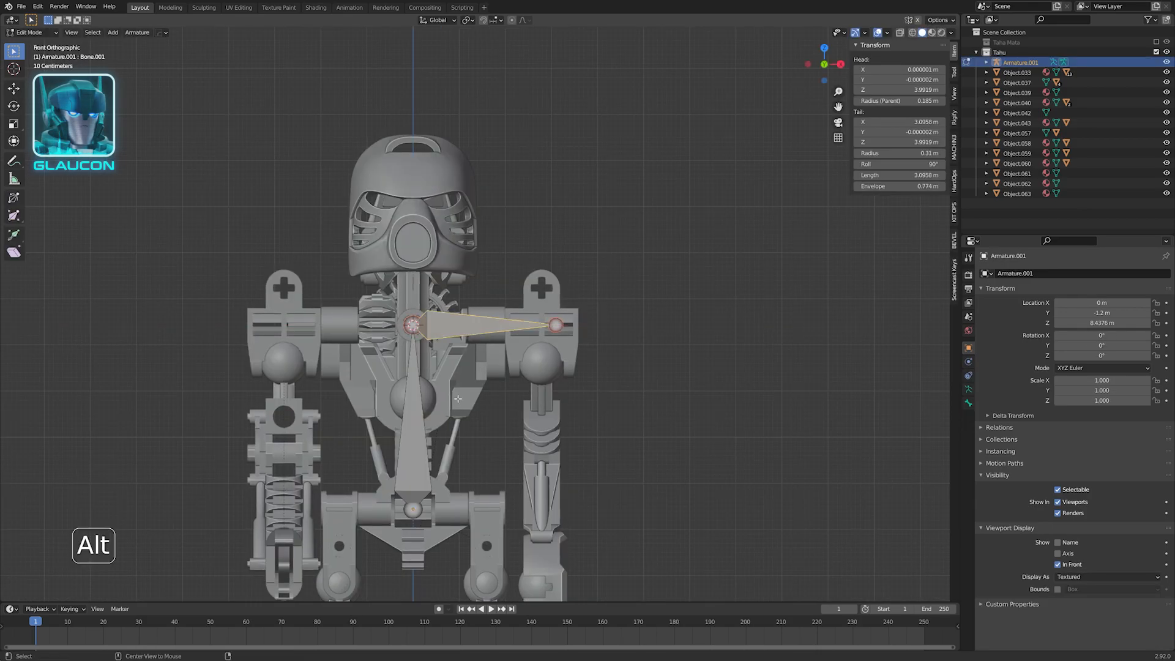
key(g)
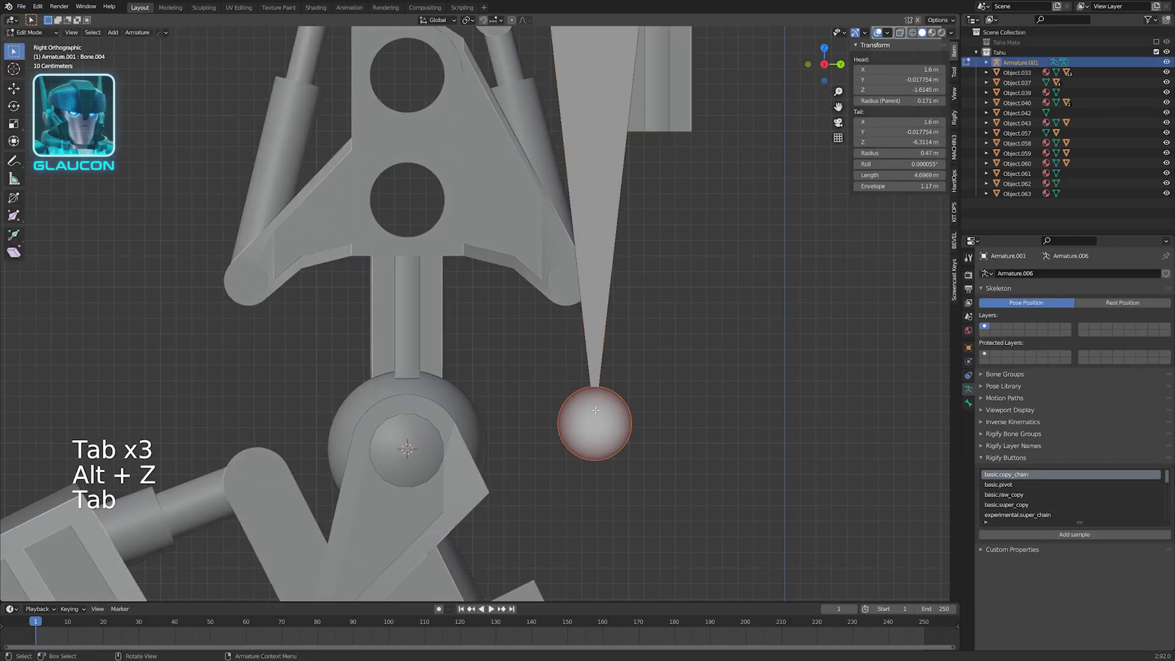
key(Tab)
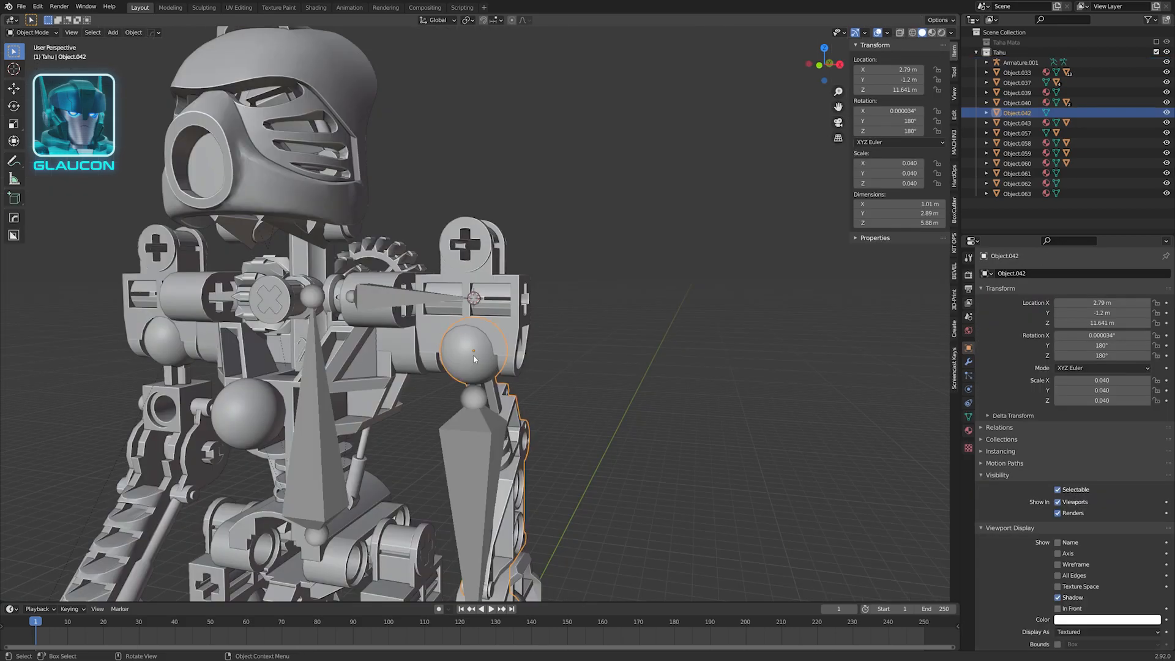
Snap the cursor to the arm piece for the arm bone, then isolate the mask in local view
key(shift)
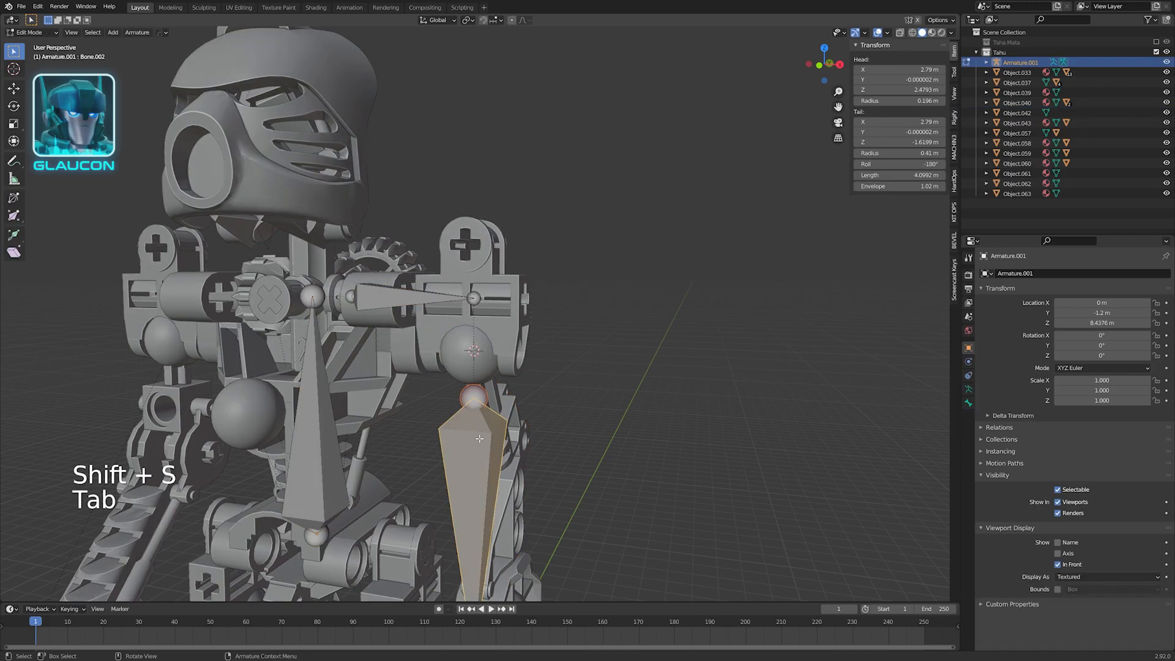
key(shift+s)
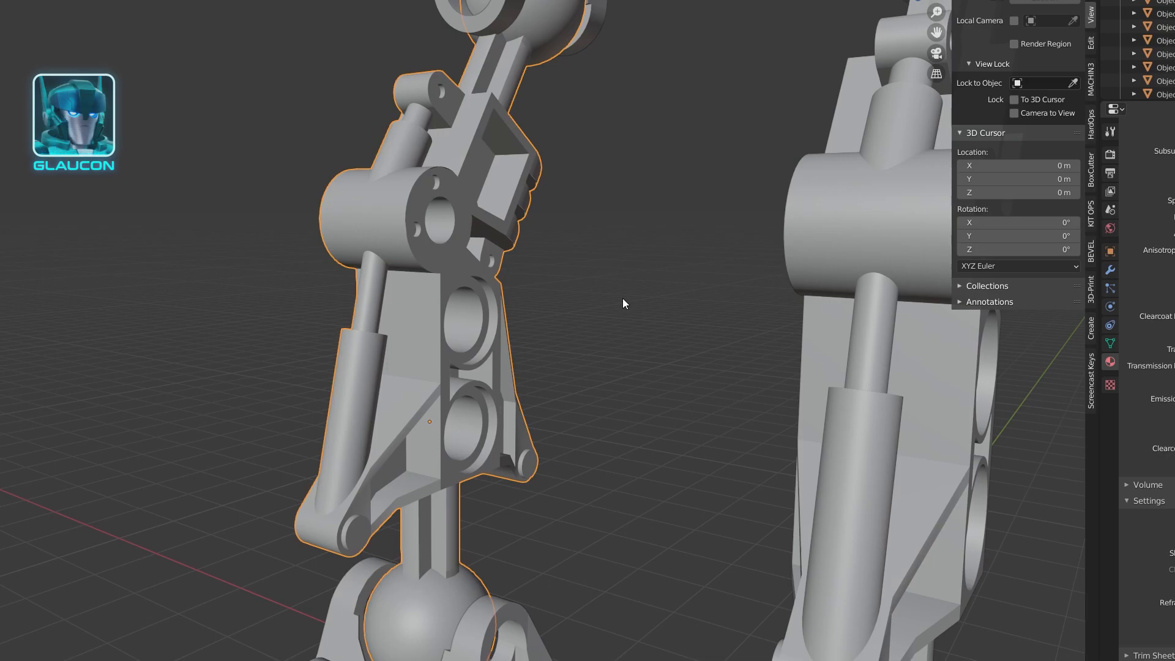
click(430, 420)
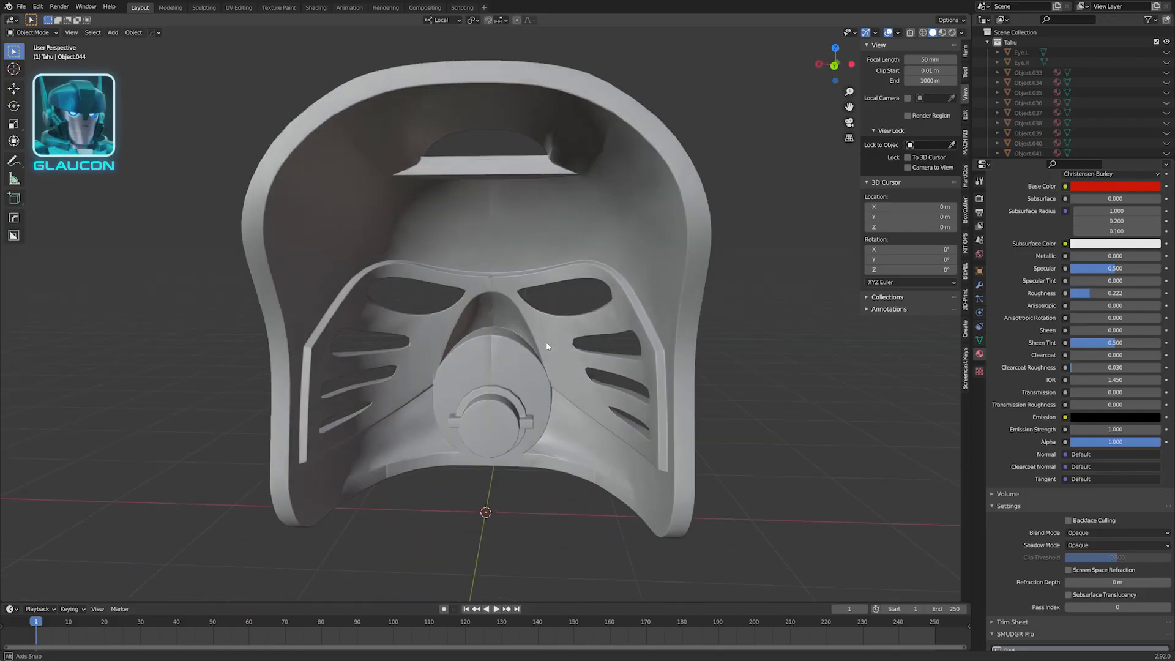
Select the vertices ringing the mask's round mouthpiece to centre the 3D cursor there
key(Tab)
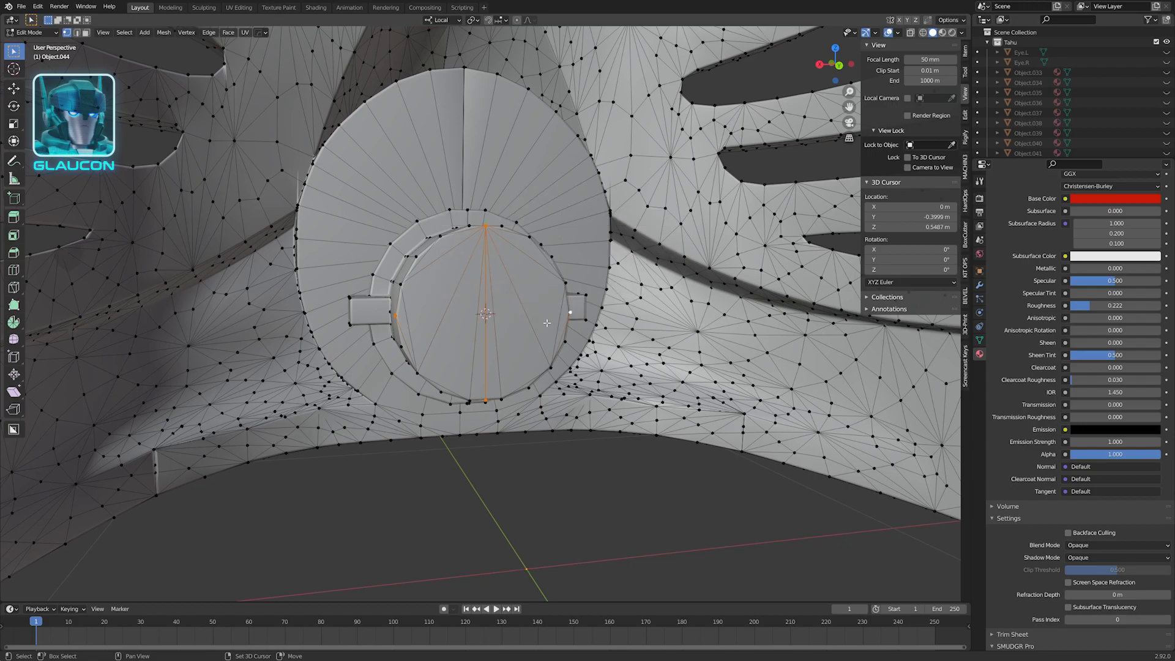
click(265, 65)
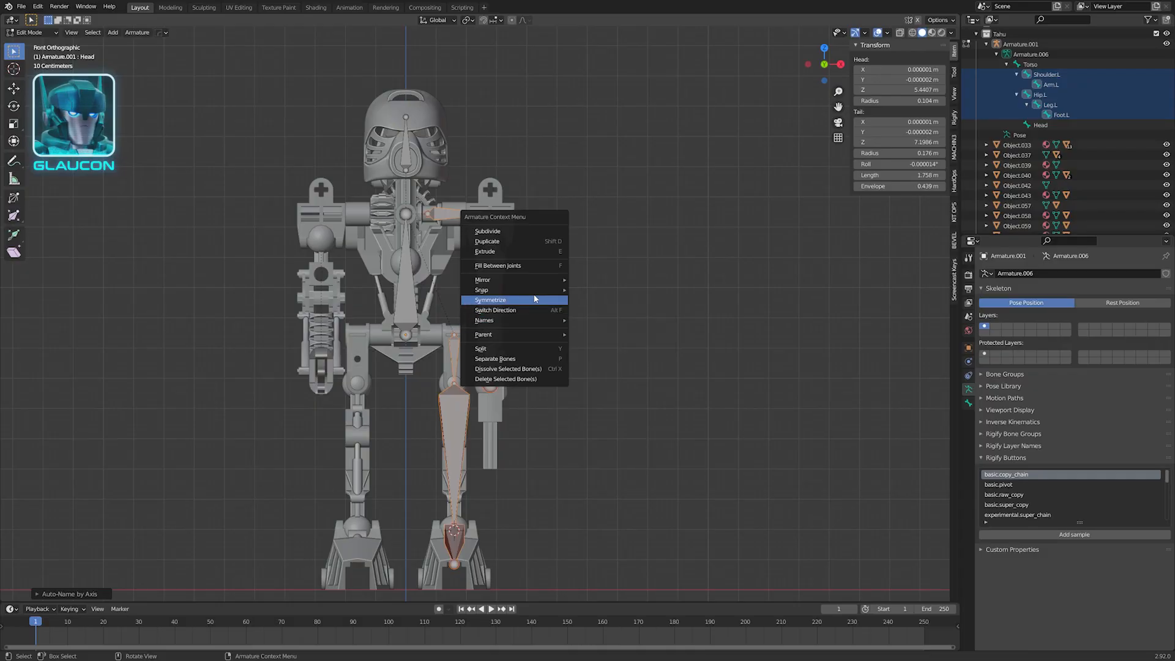
Auto-name the left bones with .L, symmetrize them into right-side bones and snap Arm.R to the cursor
click(489, 300)
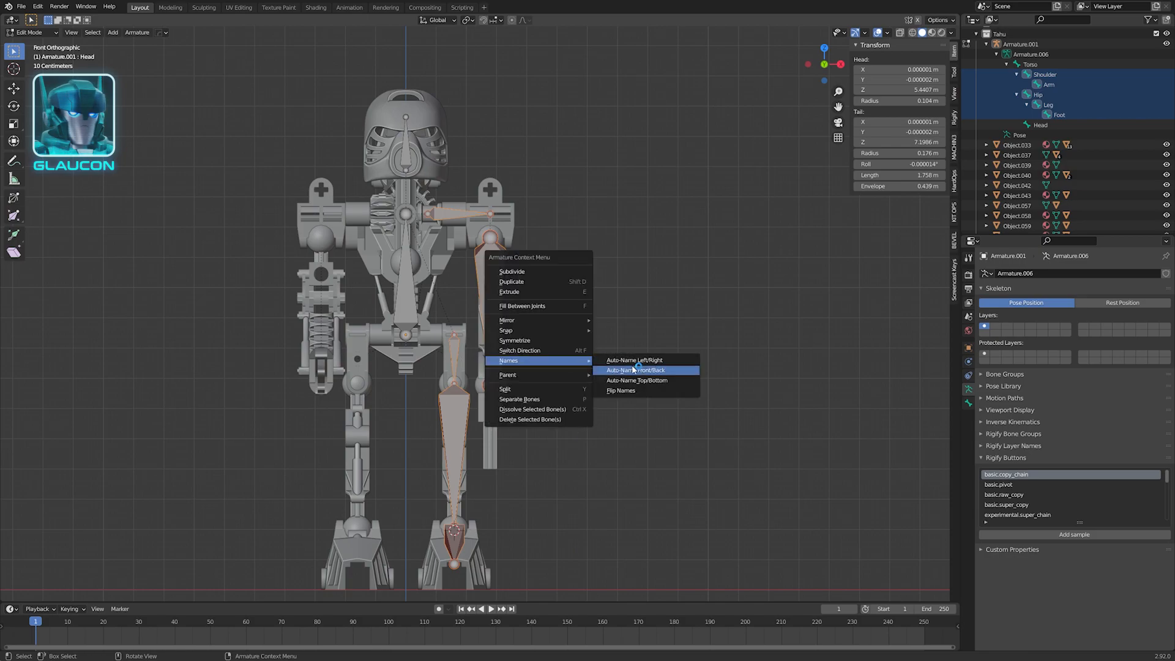
click(632, 369)
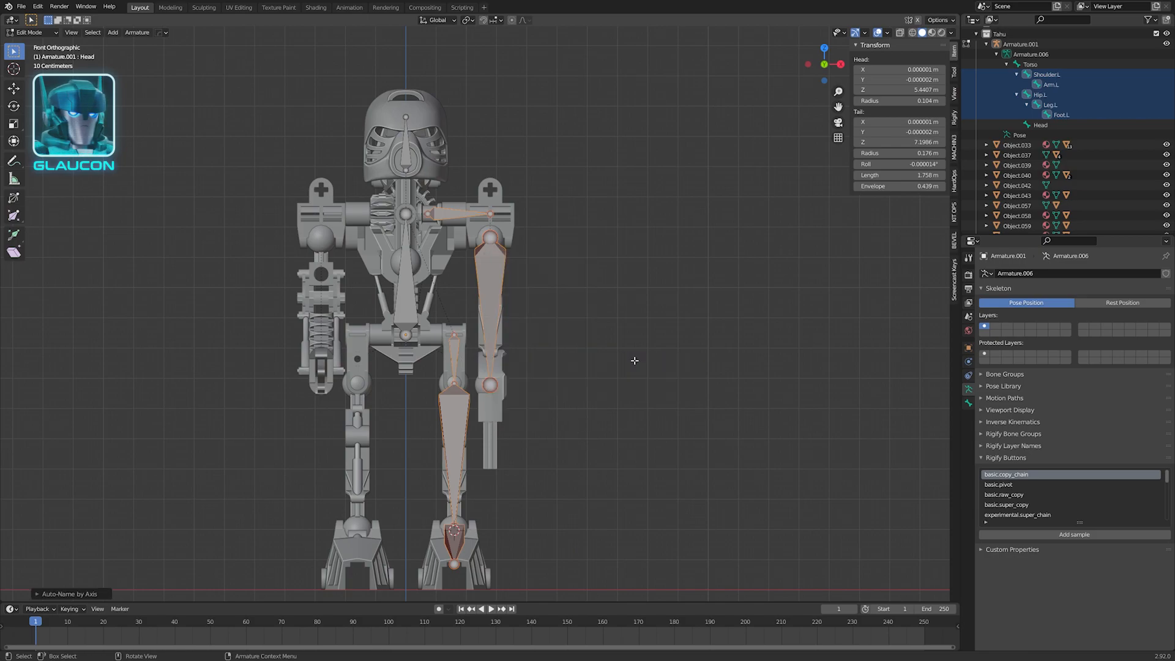
right_click(534, 299)
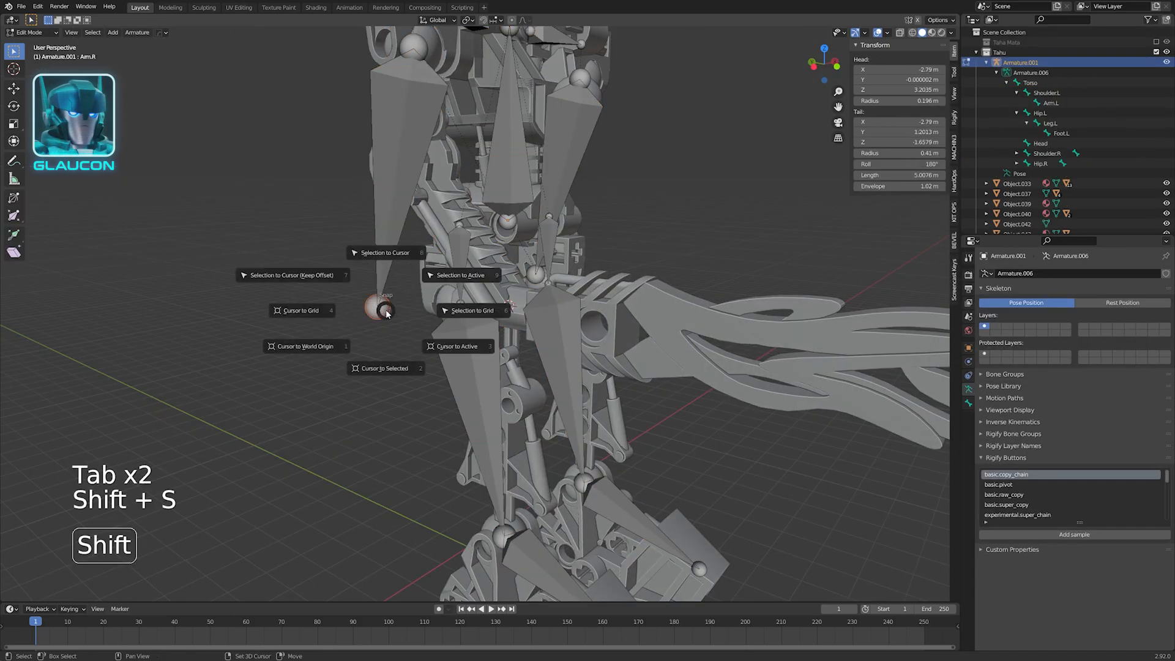
click(385, 252)
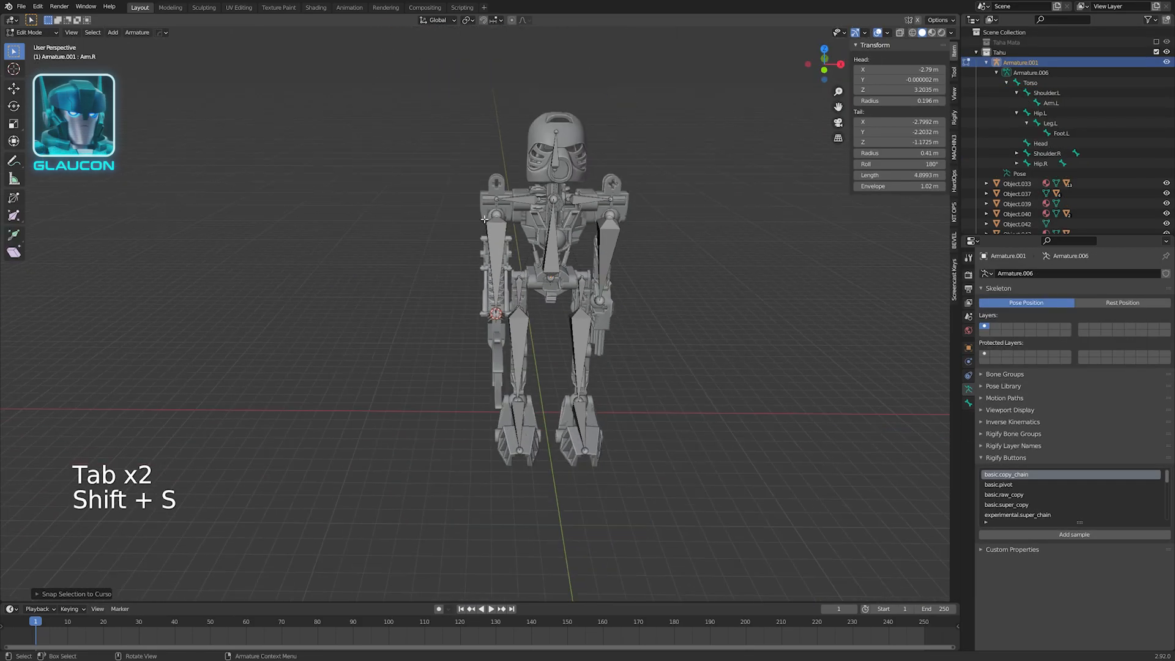
key(shift+s)
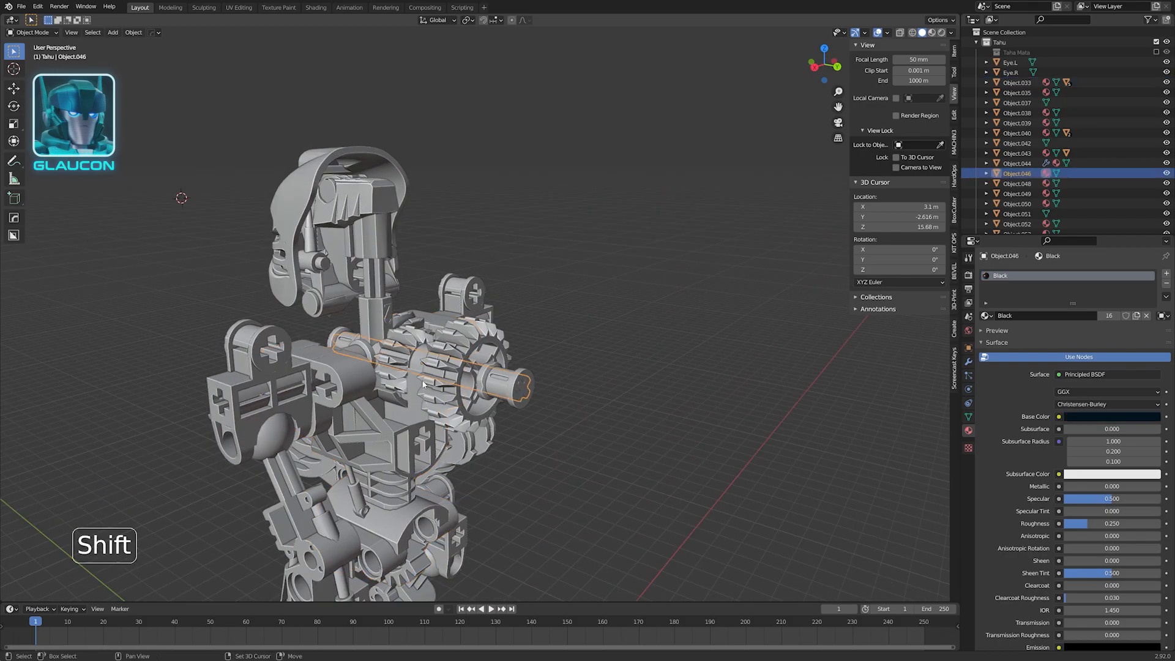
Parent the chest and hip pieces to the central torso part with Object (Keep Transform)
key(ctrl+p)
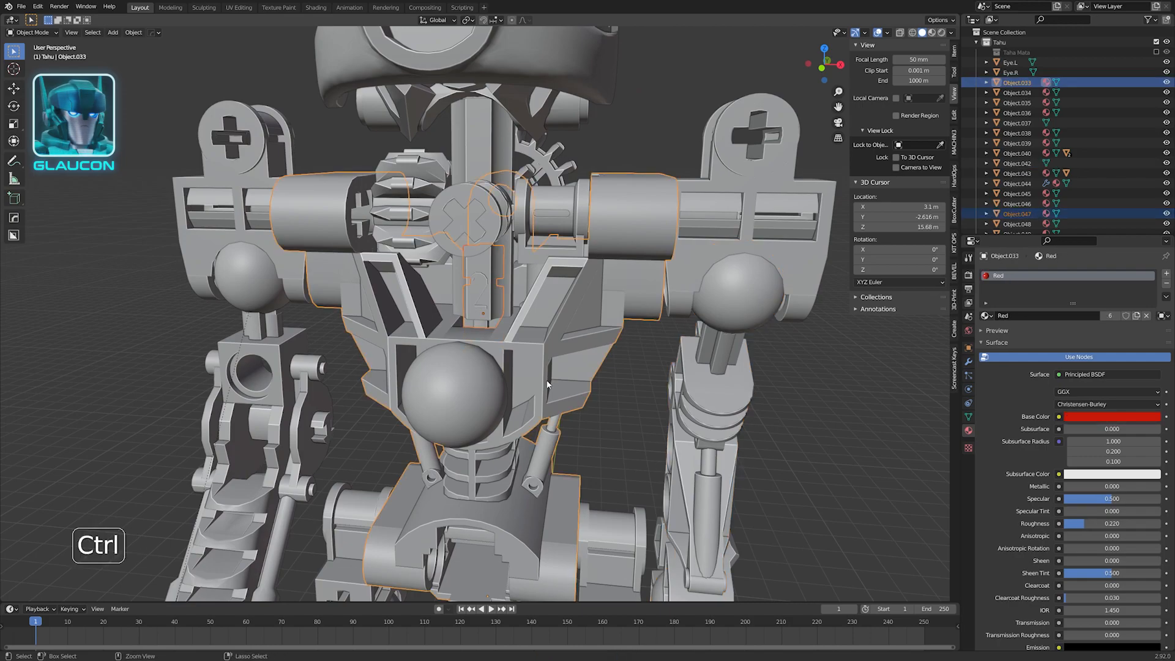
key(ctrl+p)
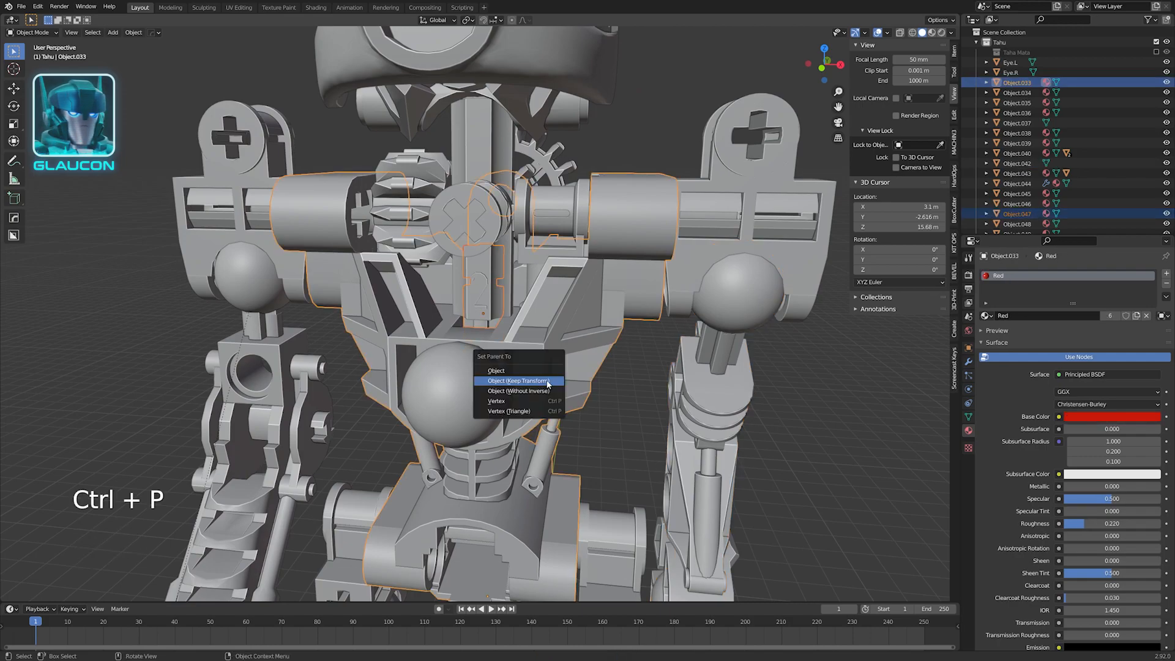
click(516, 381)
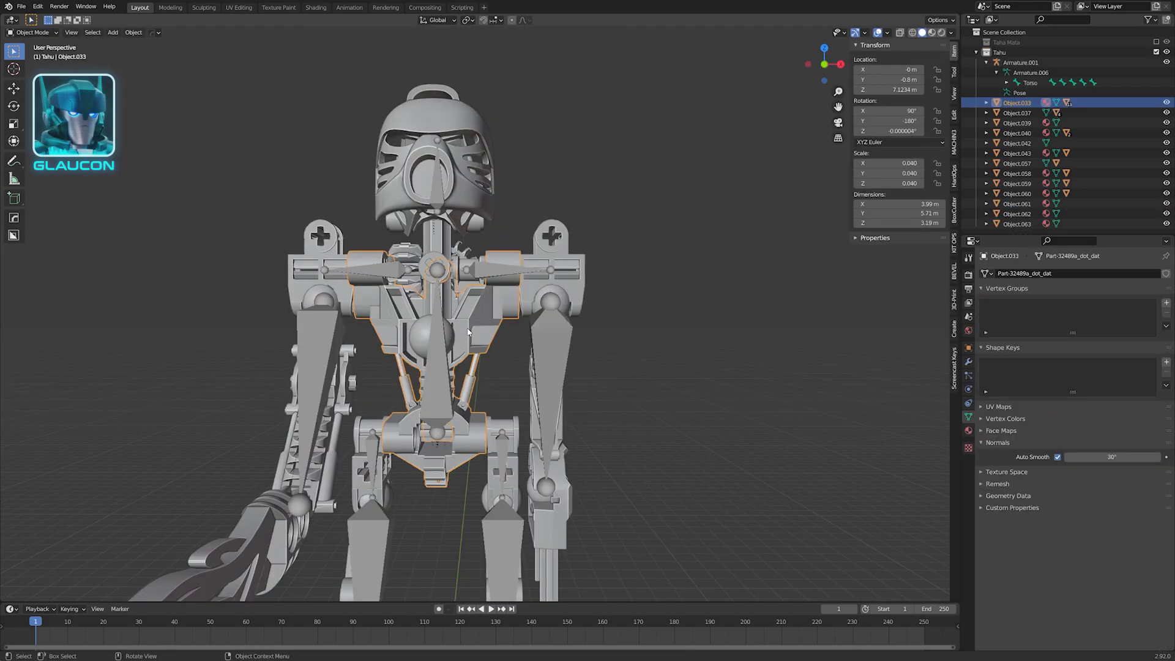
Parent the torso part group to the armature's Torso bone via Ctrl+P > Bone
click(1019, 61)
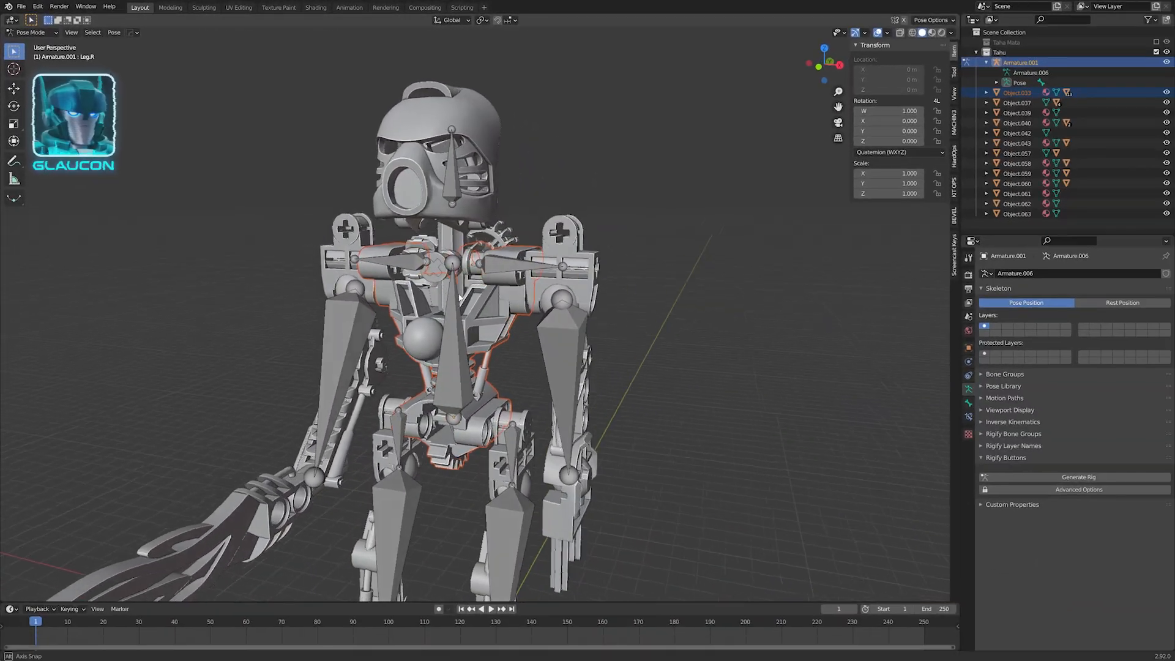
click(443, 337)
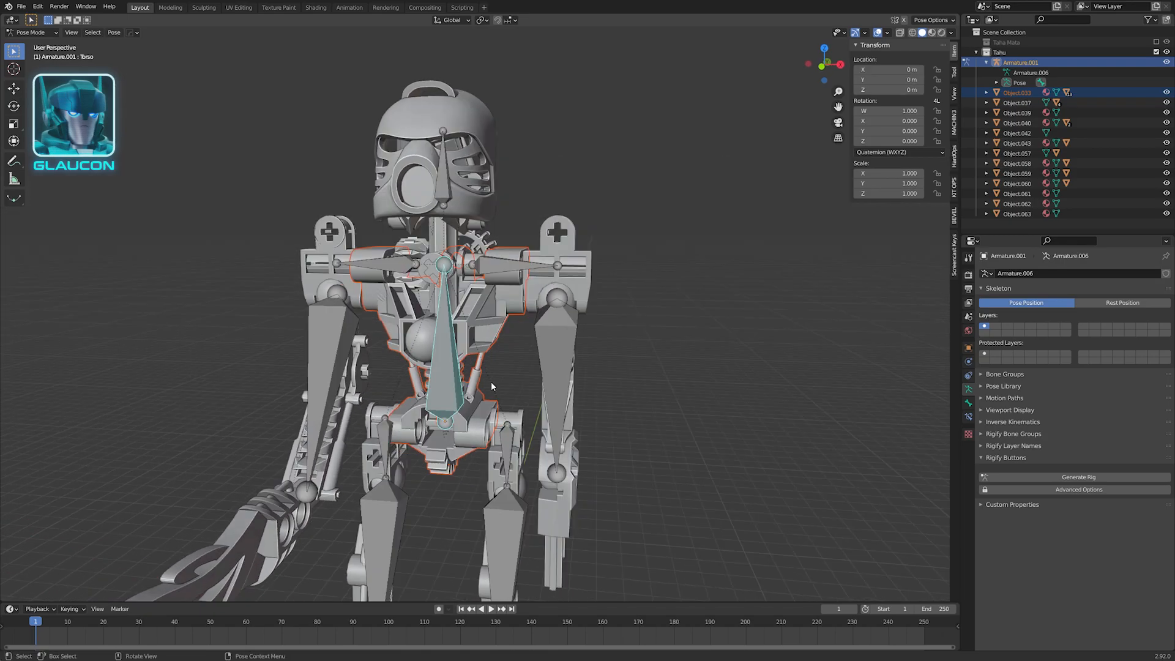
key(ctrl+p)
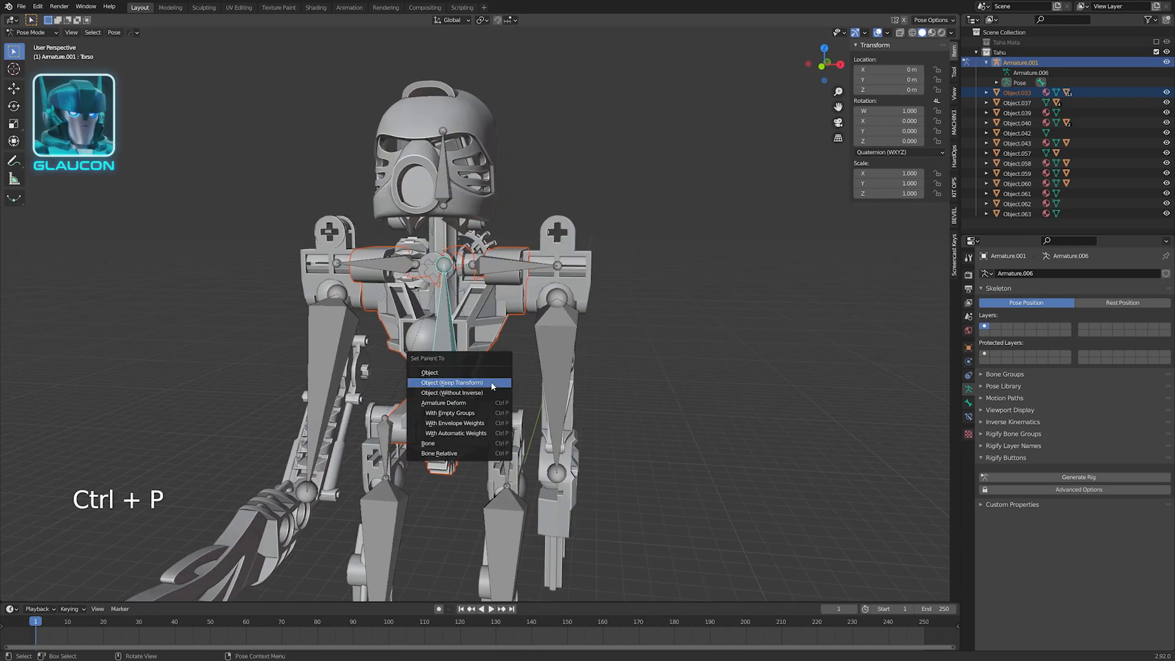
click(451, 382)
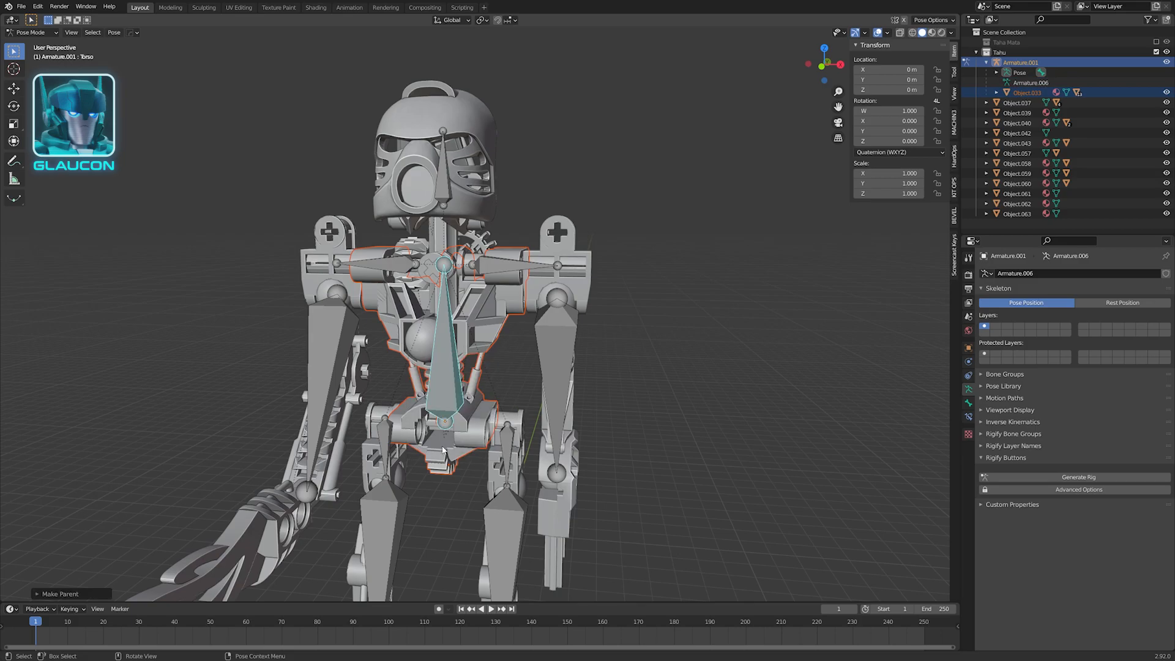
key(ctrl+p)
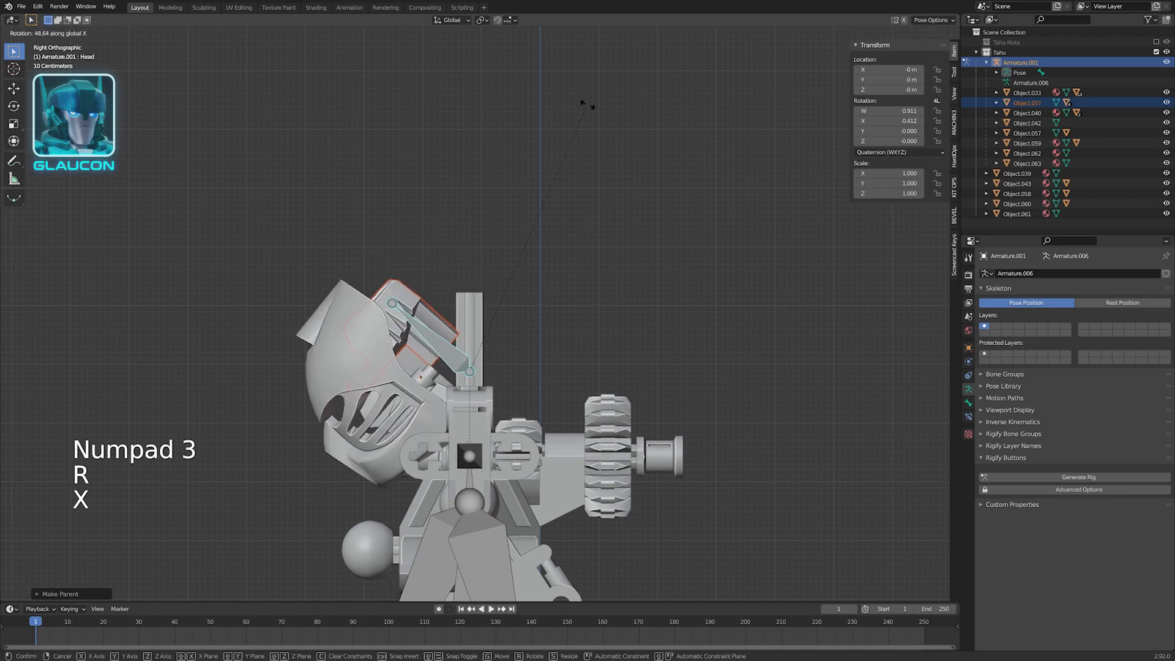
mouse_move(646, 142)
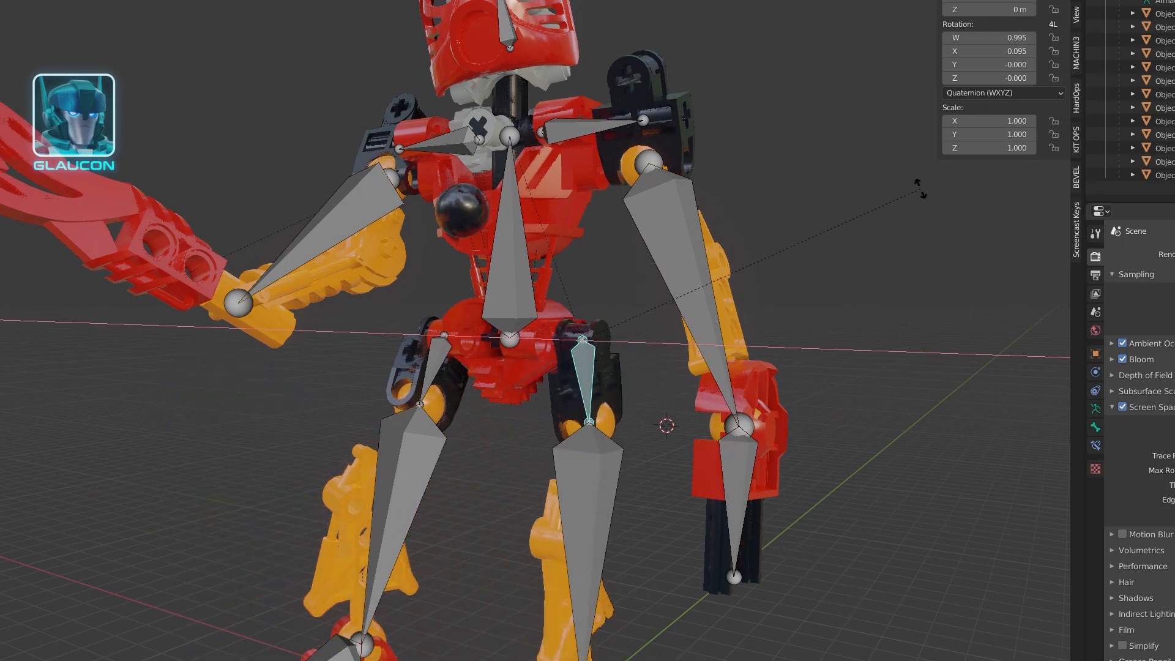
Set the transform orientation to Local so bones rotate around their own axes
click(468, 39)
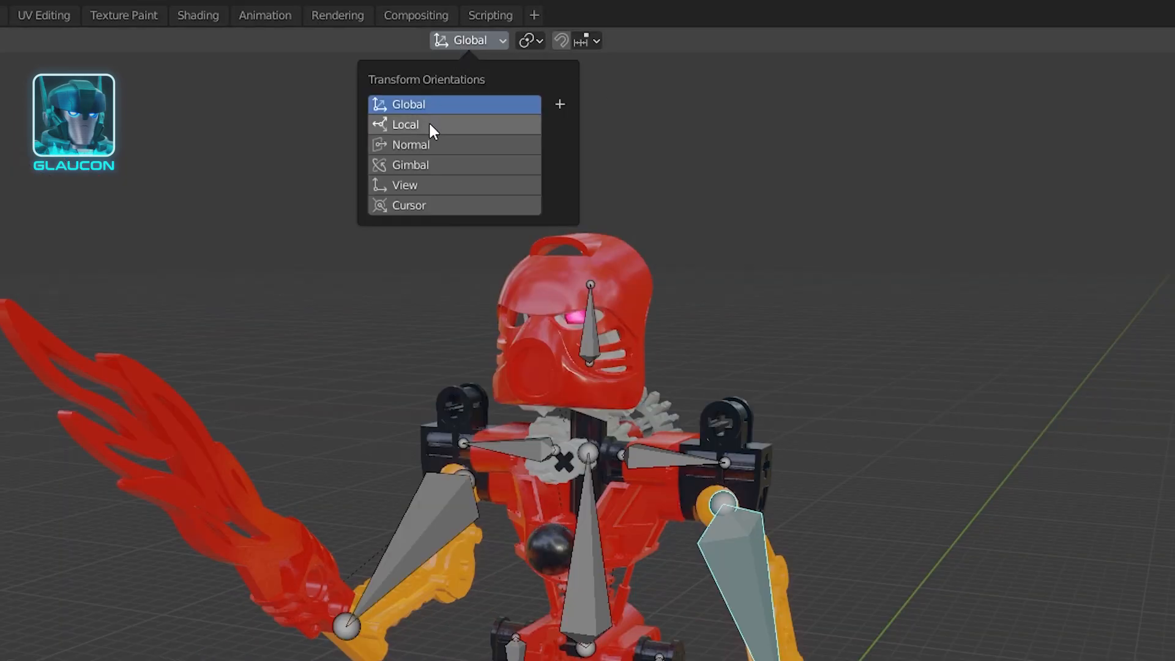
click(405, 125)
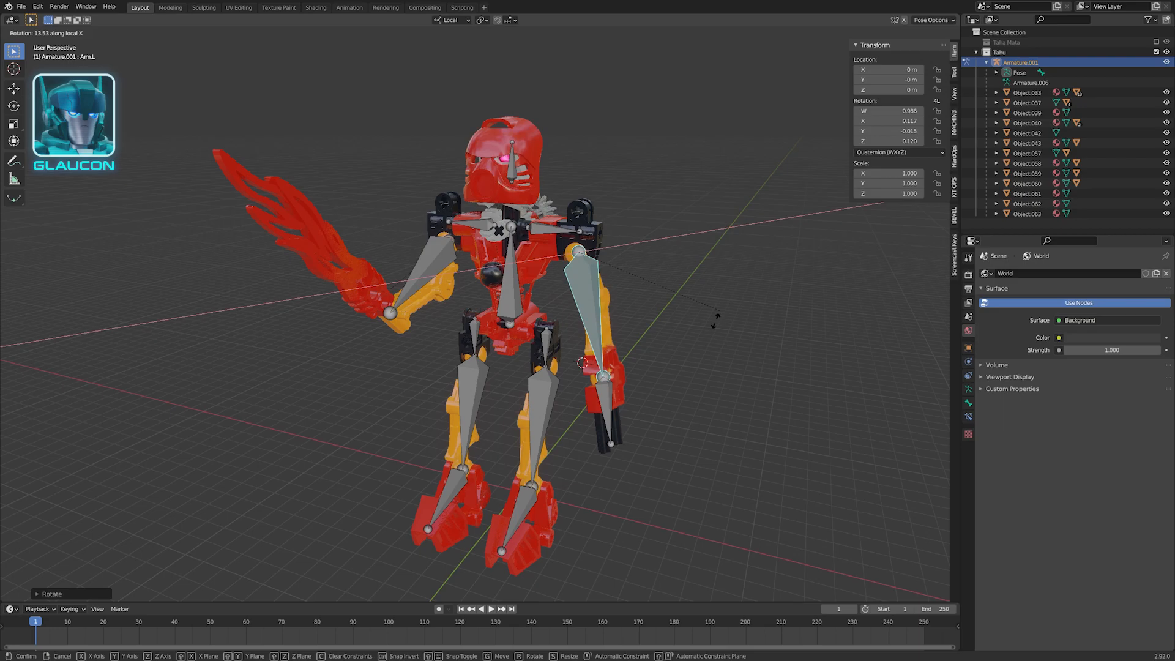